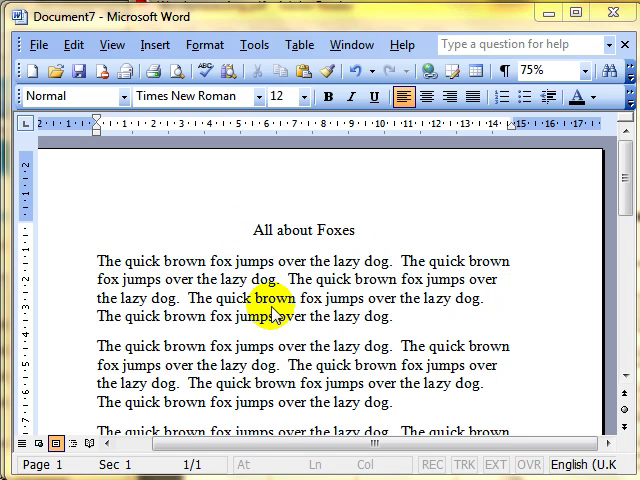
pyautogui.moveTo(258, 240)
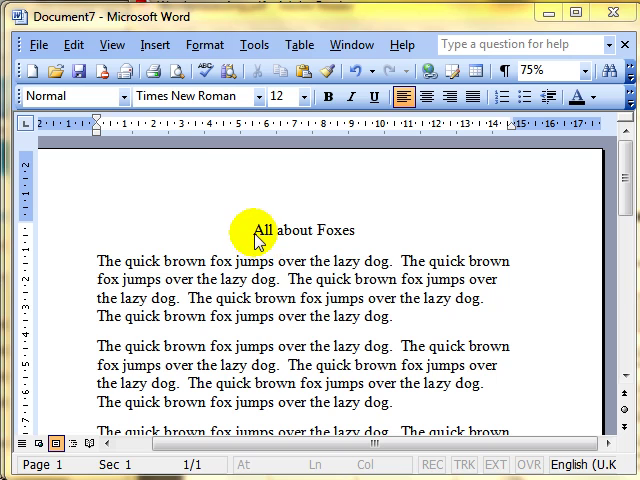
pyautogui.moveTo(288, 224)
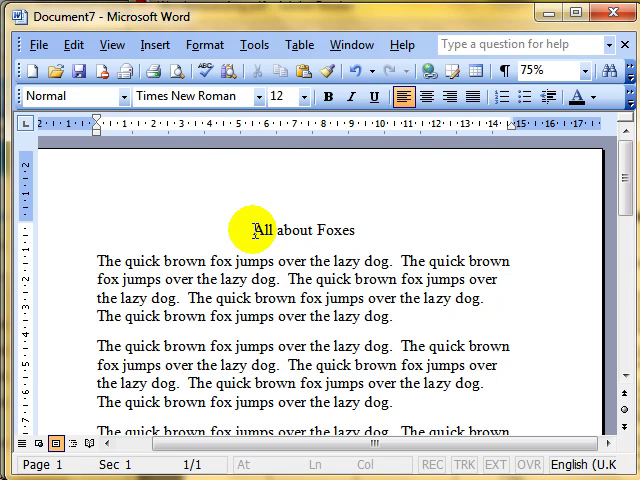
# Select the 'All about Foxes' title and bring up the Format menu for it
pyautogui.tripleClick(300, 230)
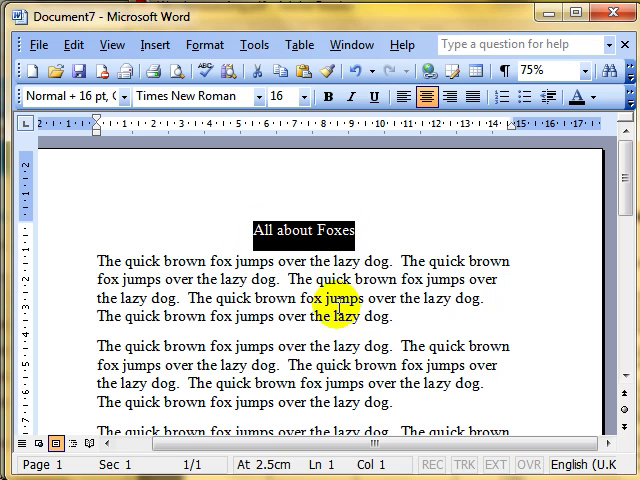
pyautogui.moveTo(204, 44)
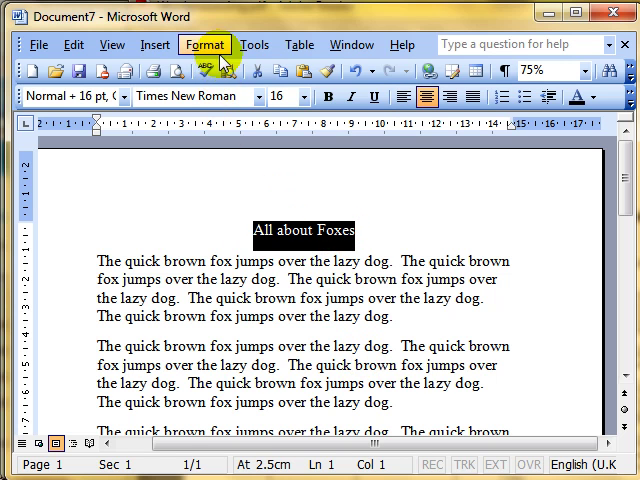
pyautogui.click(204, 44)
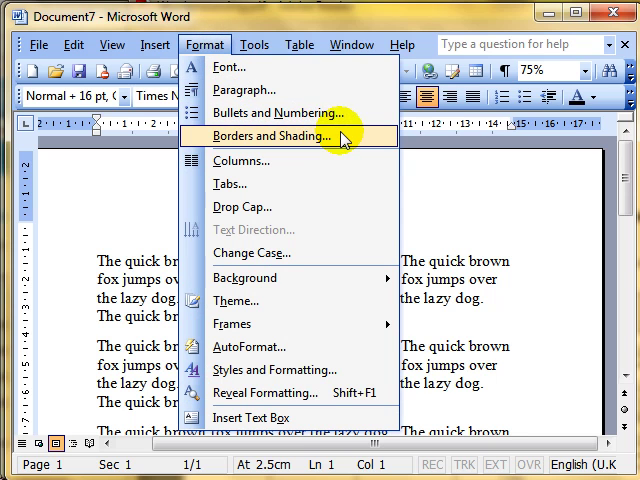
# In Borders and Shading, choose a Box setting with a thick 3 pt line style
pyautogui.click(268, 136)
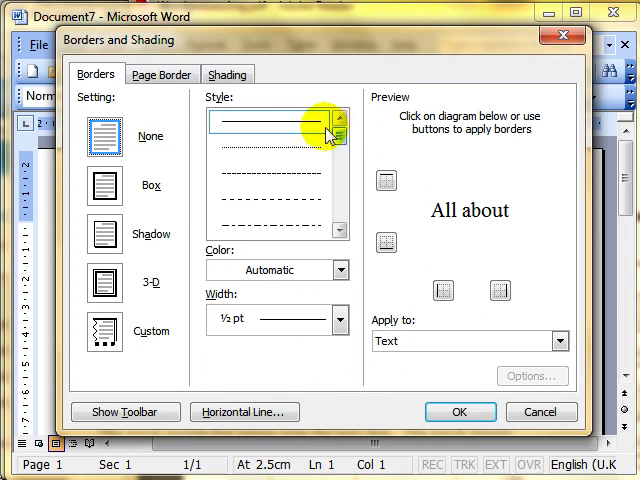
pyautogui.moveTo(148, 40)
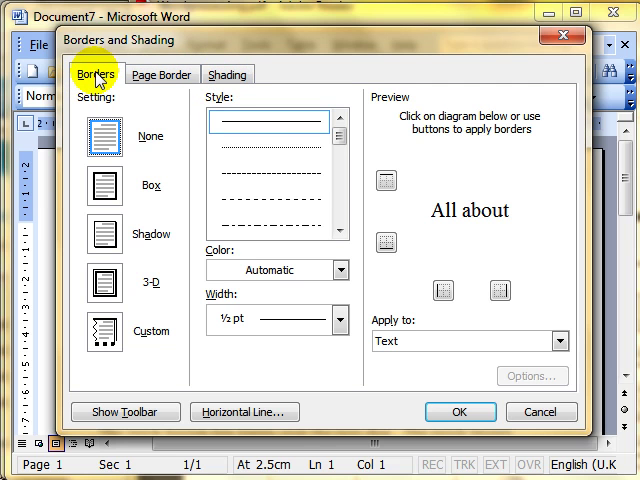
pyautogui.moveTo(150, 140)
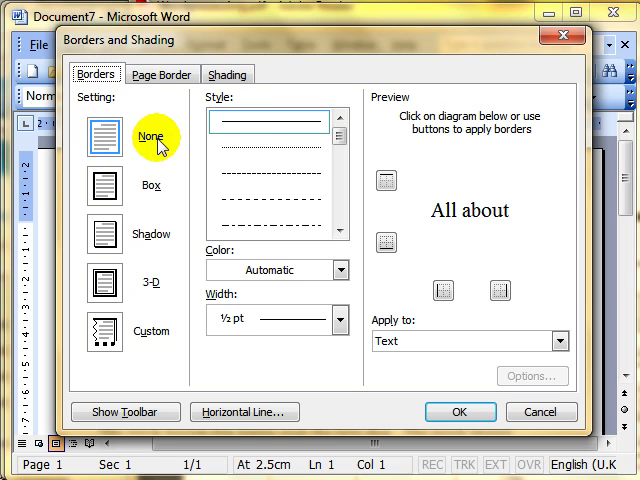
pyautogui.moveTo(152, 168)
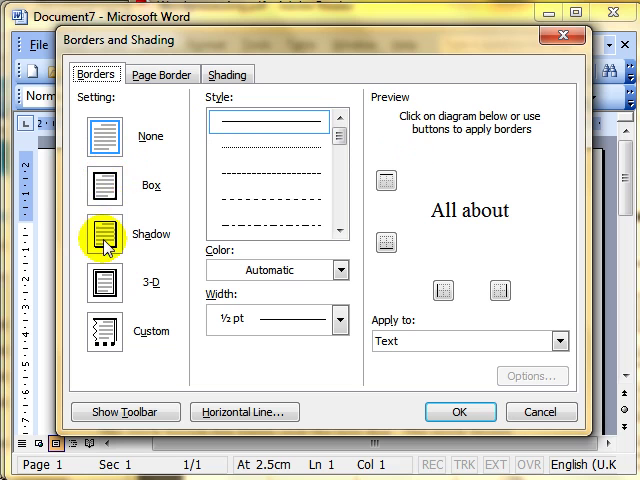
pyautogui.moveTo(100, 316)
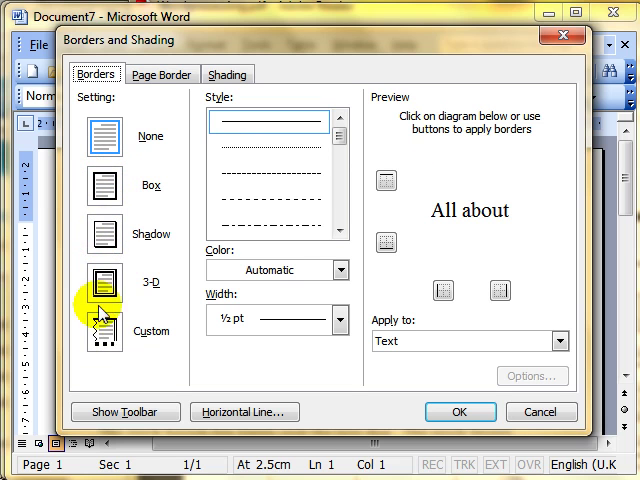
pyautogui.click(116, 184)
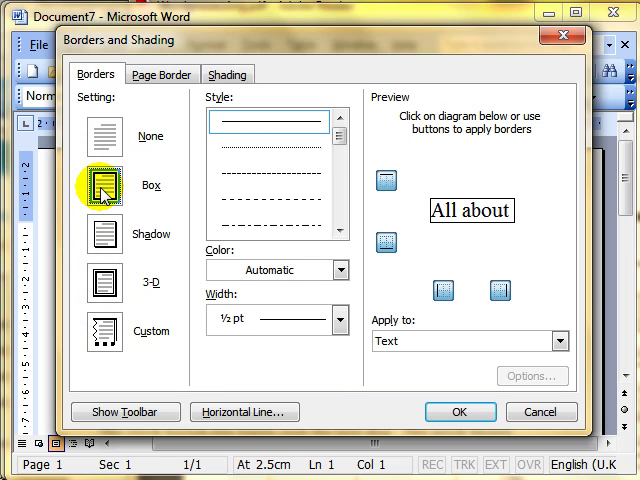
pyautogui.moveTo(180, 156)
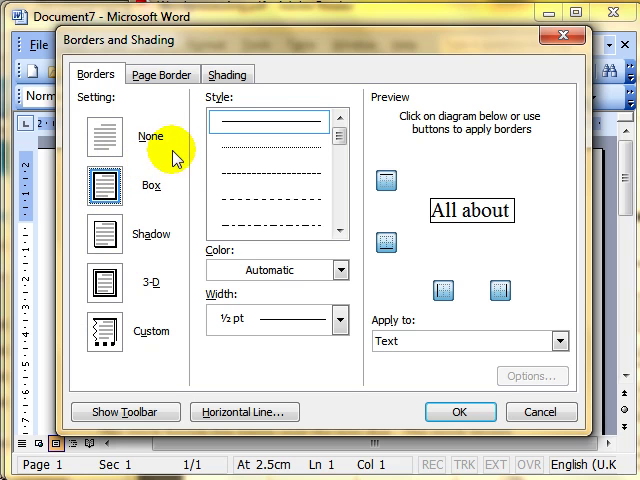
pyautogui.moveTo(244, 128)
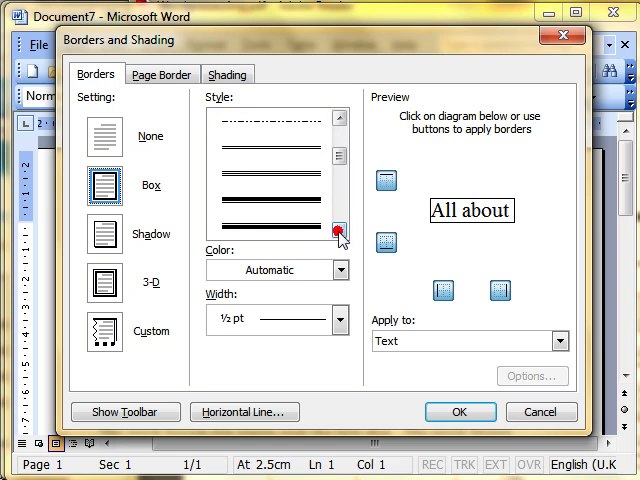
pyautogui.click(340, 226)
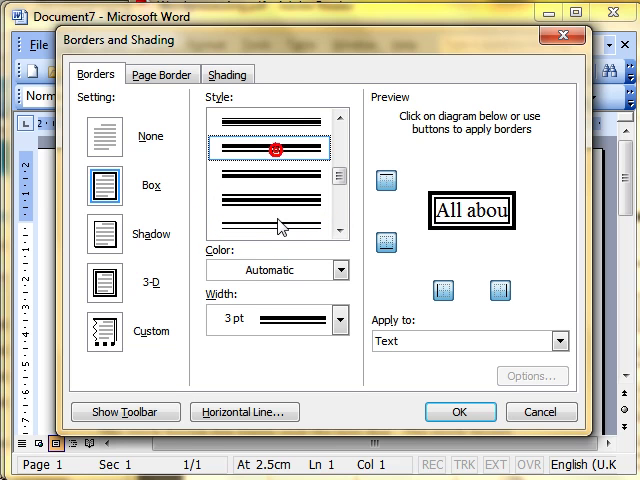
# Change the box border to a red 1 pt line applied to Text
pyautogui.click(276, 222)
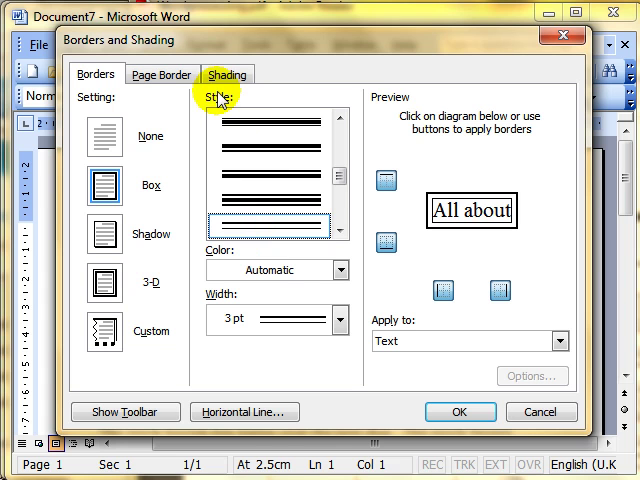
pyautogui.moveTo(218, 248)
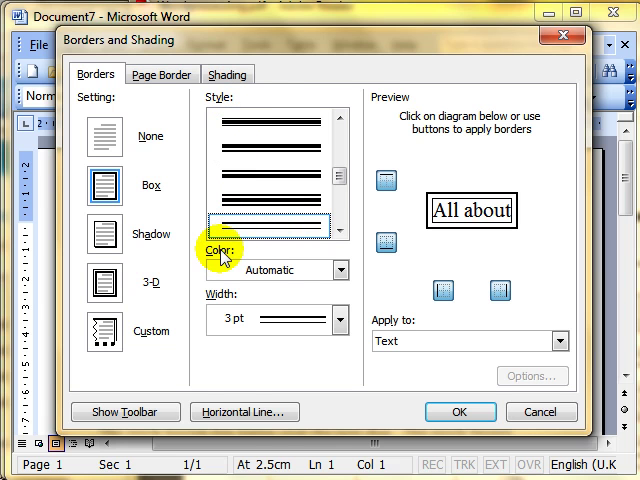
pyautogui.click(340, 268)
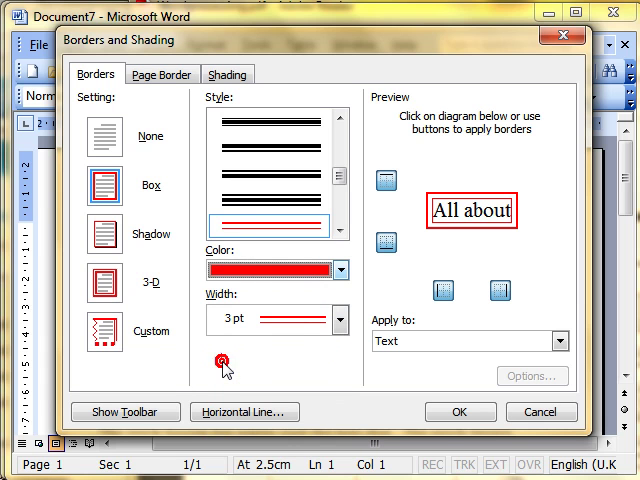
pyautogui.moveTo(220, 312)
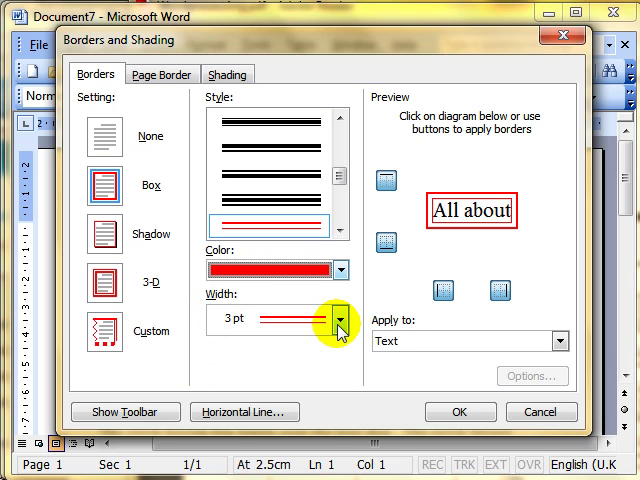
pyautogui.click(338, 322)
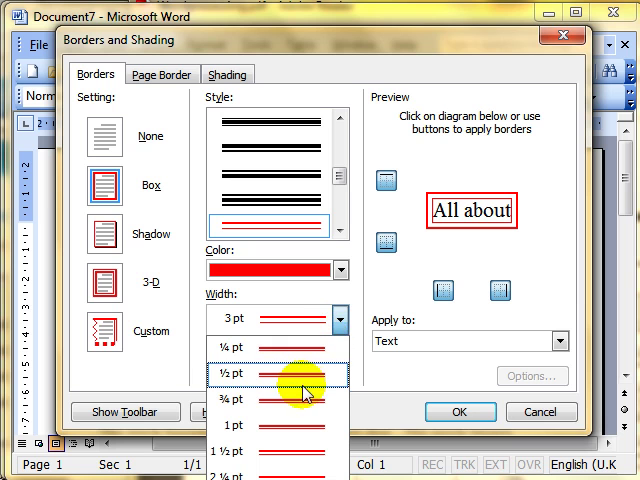
pyautogui.moveTo(304, 412)
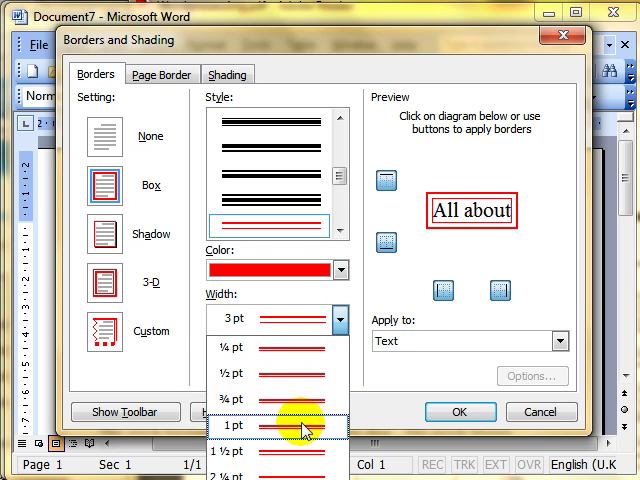
pyautogui.click(290, 424)
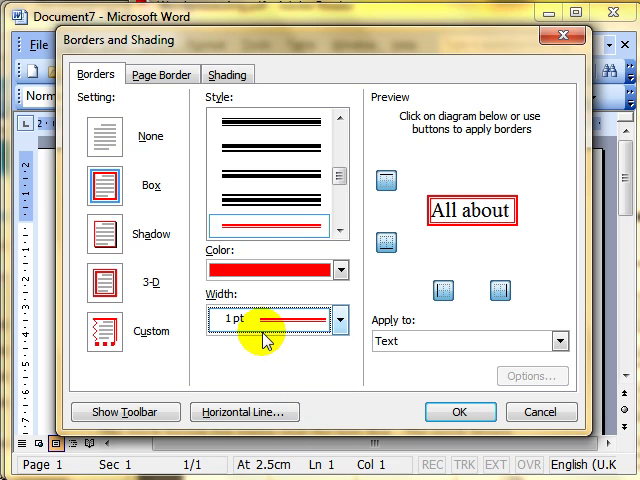
pyautogui.moveTo(262, 296)
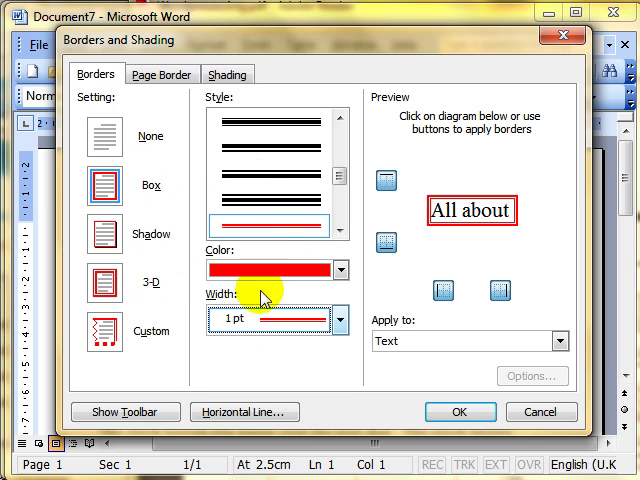
pyautogui.moveTo(410, 168)
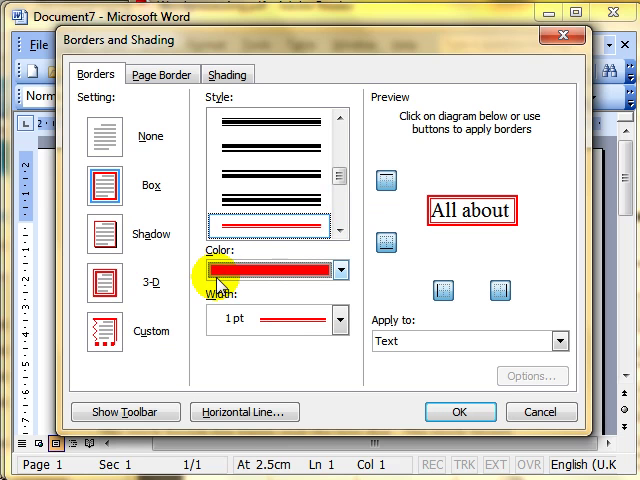
pyautogui.moveTo(482, 188)
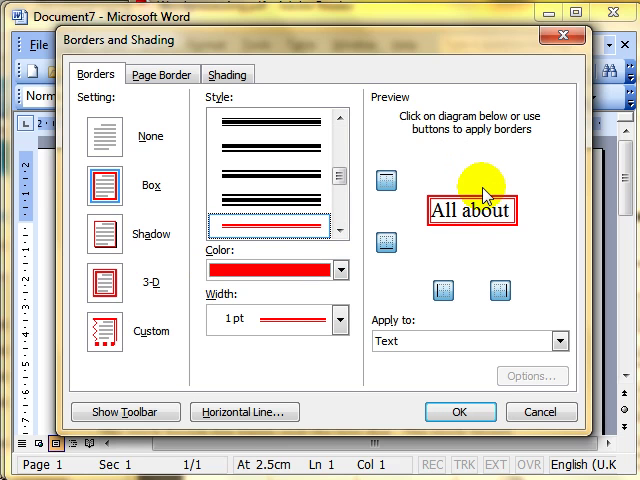
pyautogui.moveTo(400, 340)
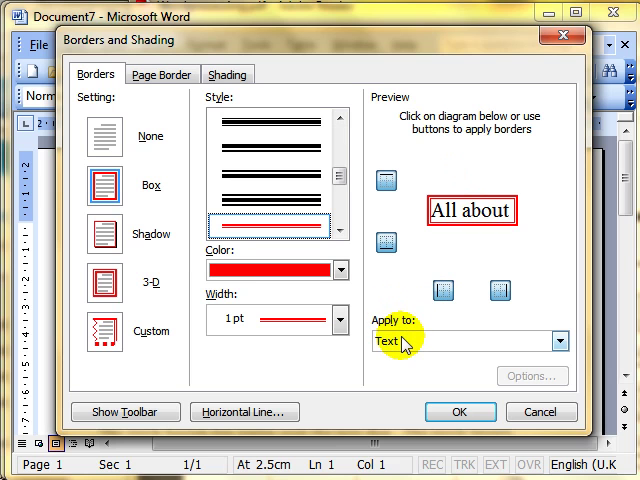
pyautogui.moveTo(388, 344)
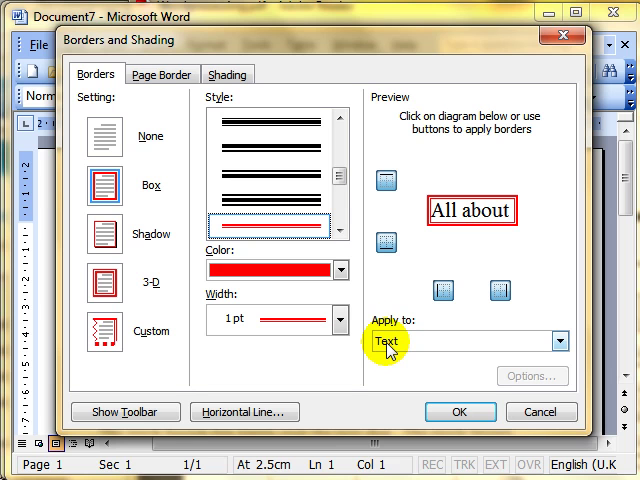
pyautogui.click(560, 340)
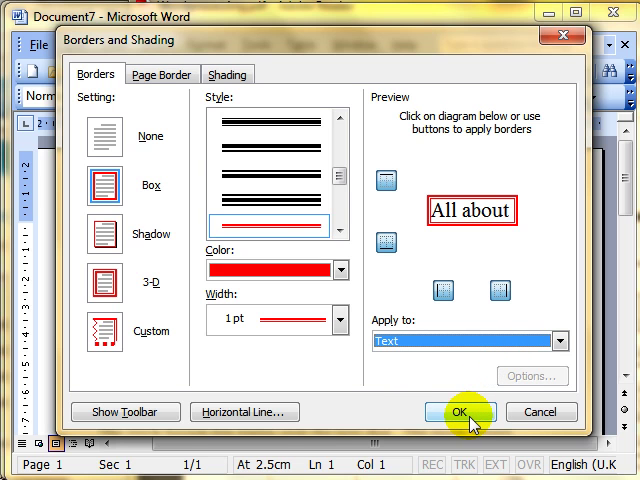
# Apply the red box border to the title and return to Borders and Shading
pyautogui.click(460, 412)
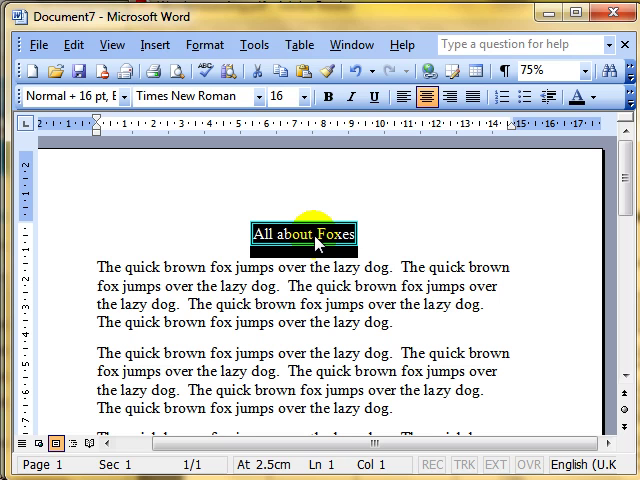
pyautogui.moveTo(318, 296)
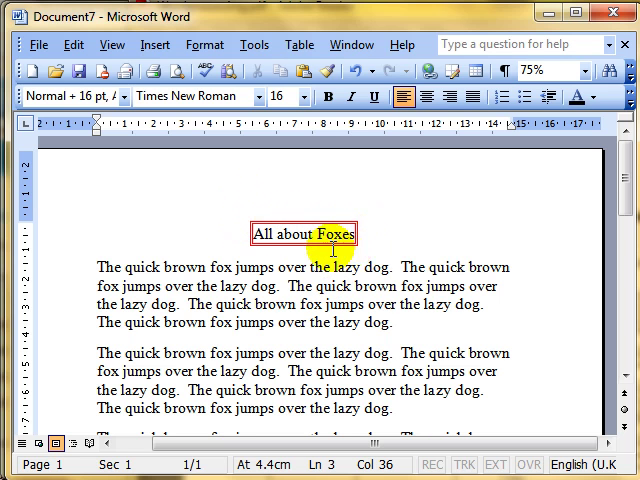
pyautogui.moveTo(356, 218)
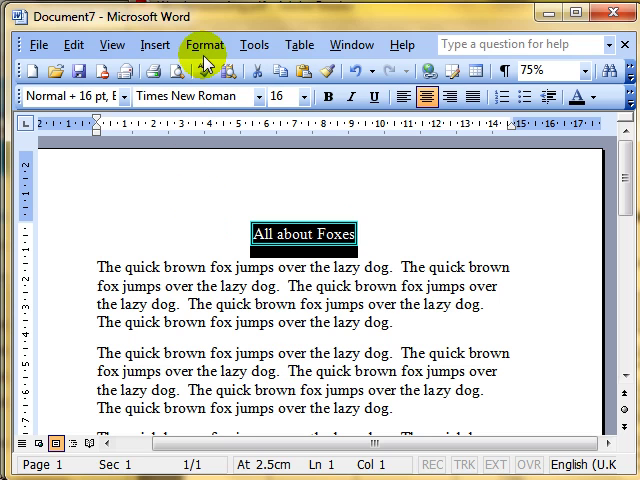
pyautogui.click(204, 44)
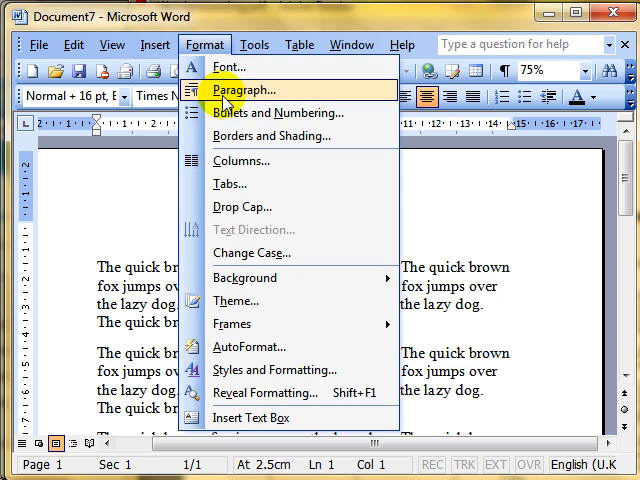
pyautogui.moveTo(258, 136)
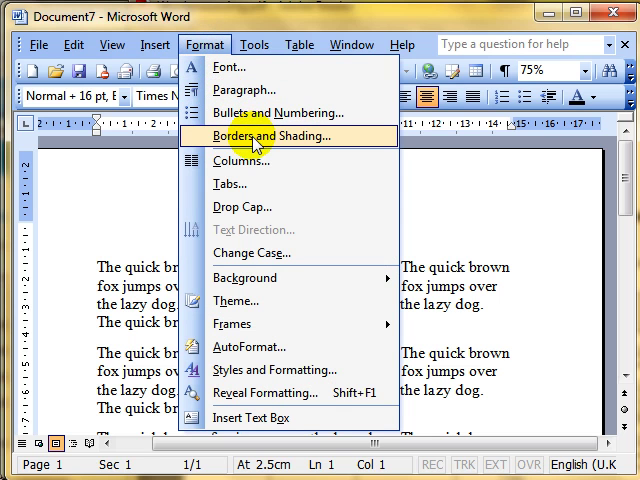
pyautogui.click(276, 136)
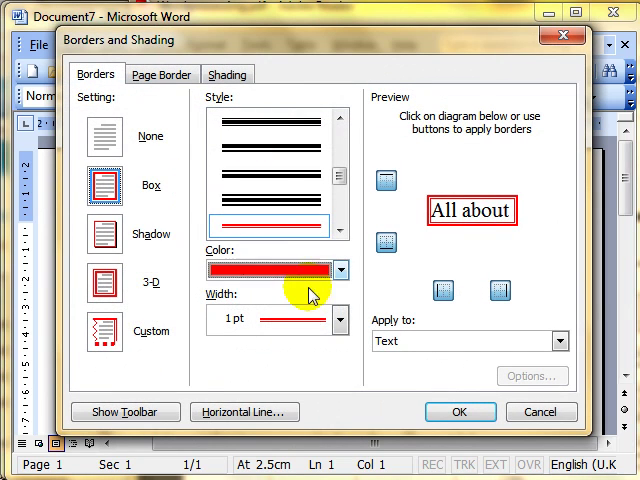
# Recolour the title's box border green and apply it
pyautogui.click(344, 270)
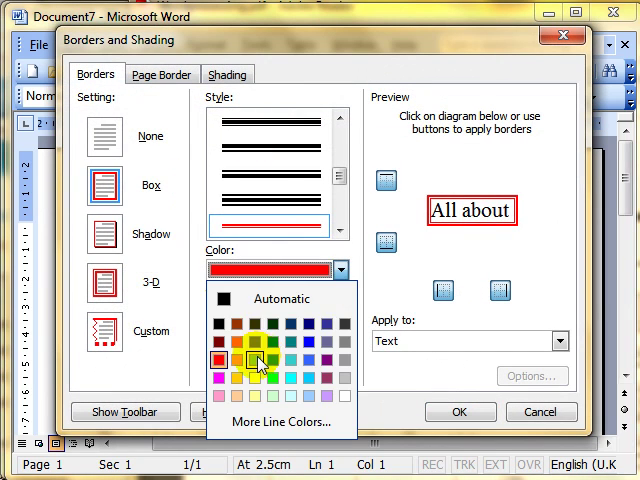
pyautogui.click(258, 362)
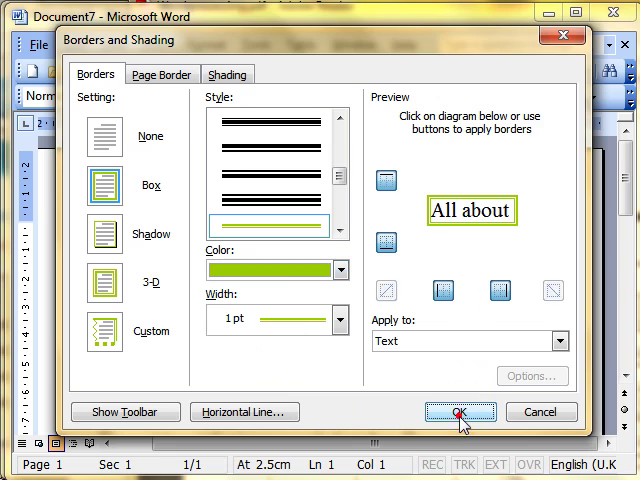
pyautogui.click(460, 412)
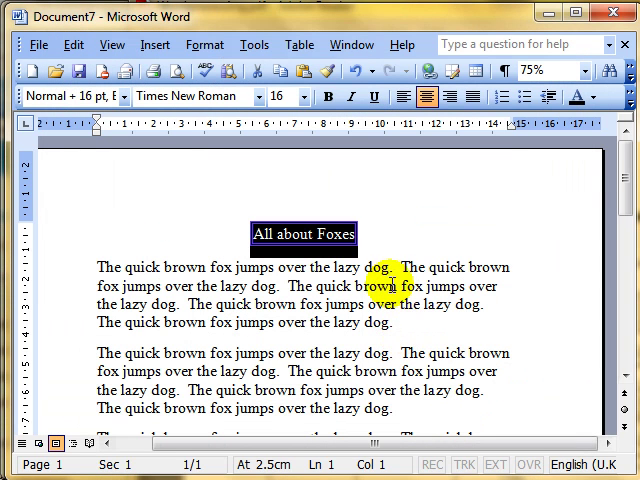
# Give the first body paragraph a red ½ pt box border applied to the whole Paragraph
pyautogui.click(248, 304)
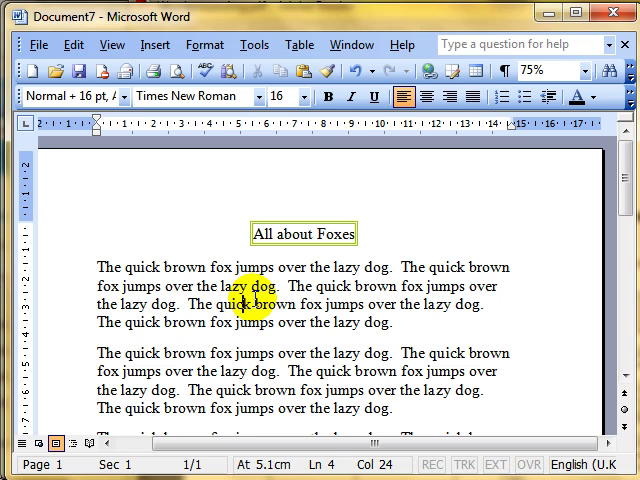
pyautogui.click(204, 44)
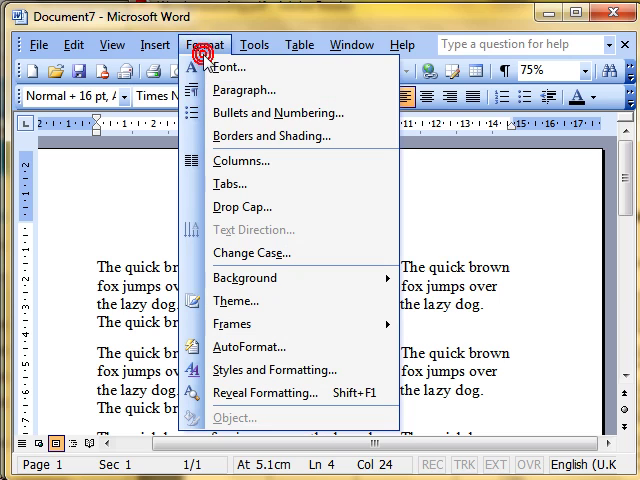
pyautogui.moveTo(270, 136)
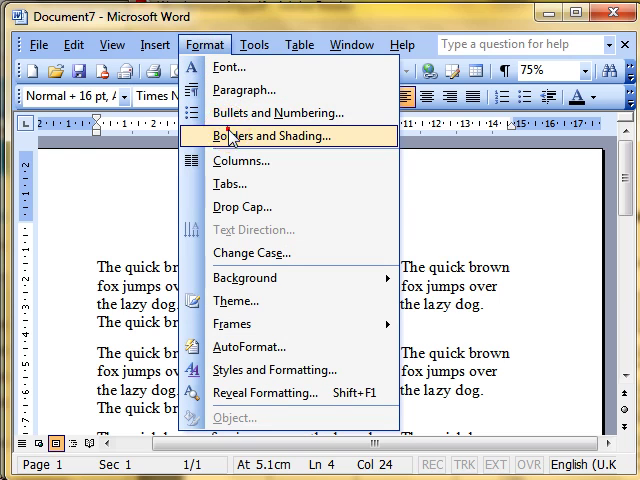
pyautogui.click(272, 136)
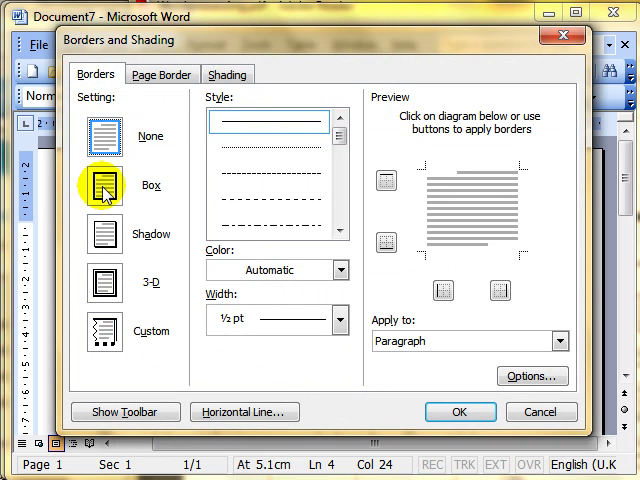
pyautogui.click(98, 184)
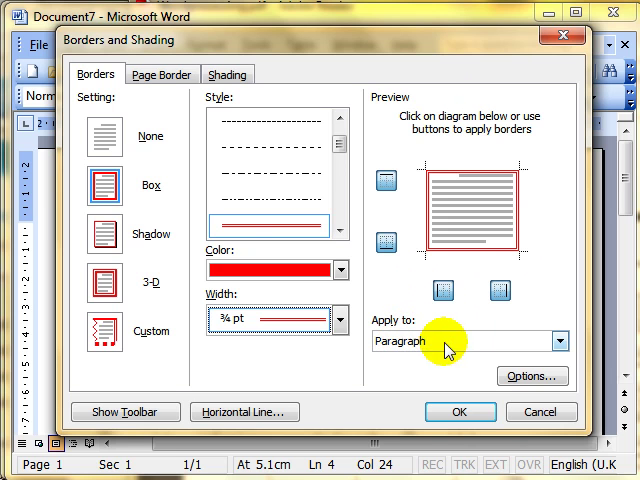
pyautogui.click(560, 340)
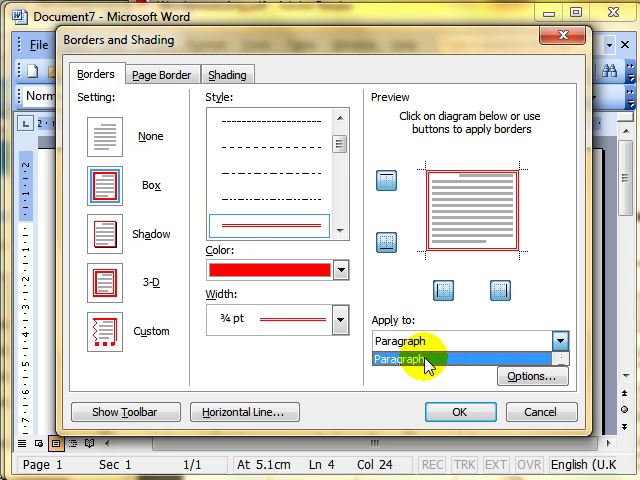
pyautogui.click(420, 352)
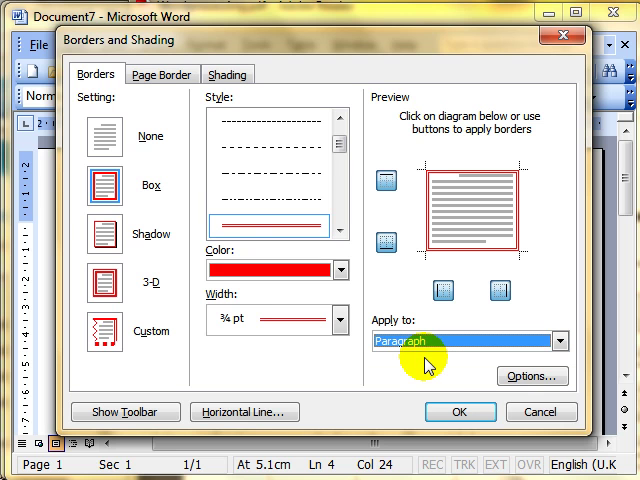
pyautogui.click(460, 412)
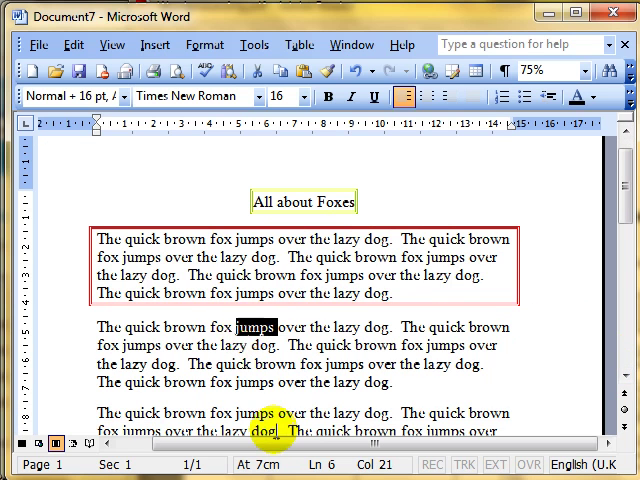
pyautogui.moveTo(208, 44)
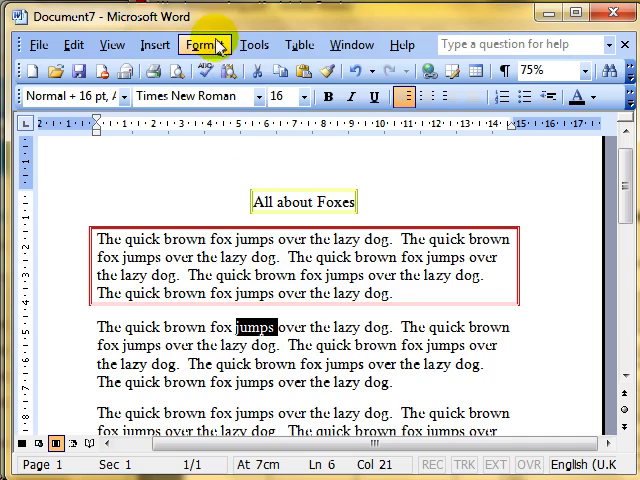
# Give the word 'jumps' a blue Shadow border applied to Text only
pyautogui.click(204, 44)
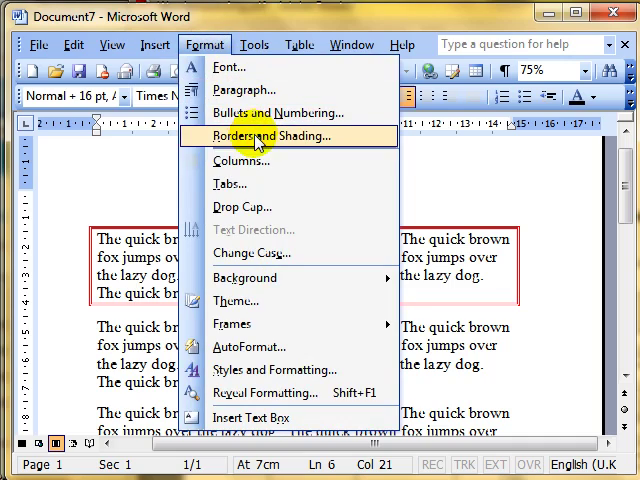
pyautogui.click(280, 136)
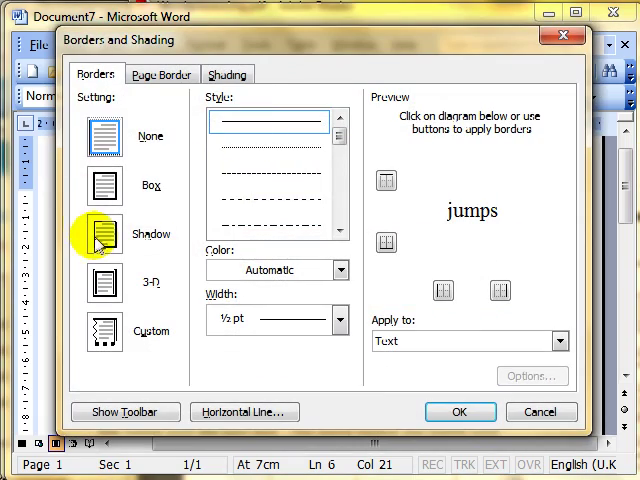
pyautogui.click(108, 234)
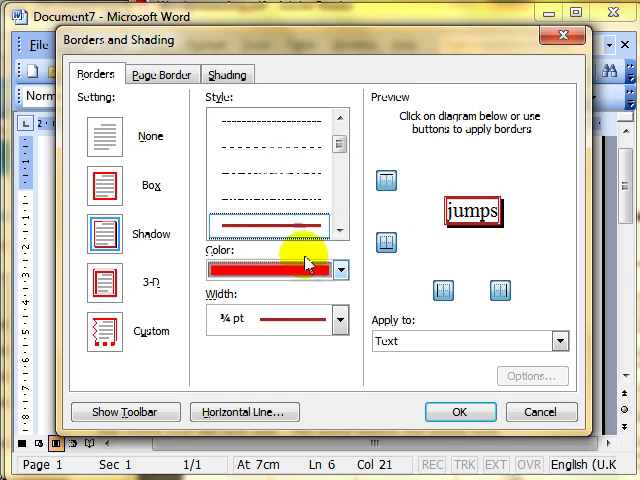
pyautogui.click(344, 270)
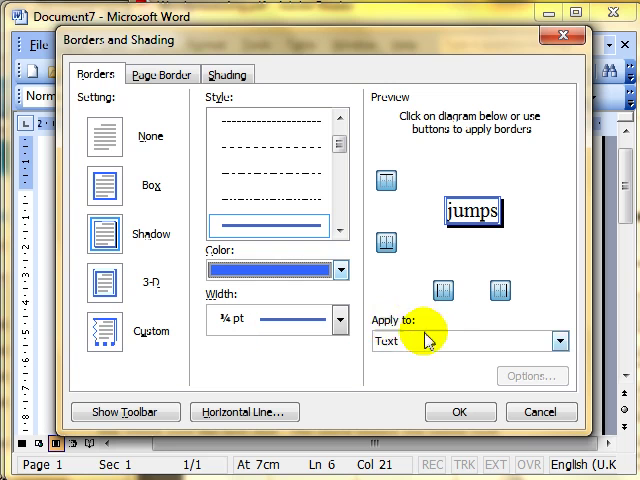
pyautogui.click(562, 340)
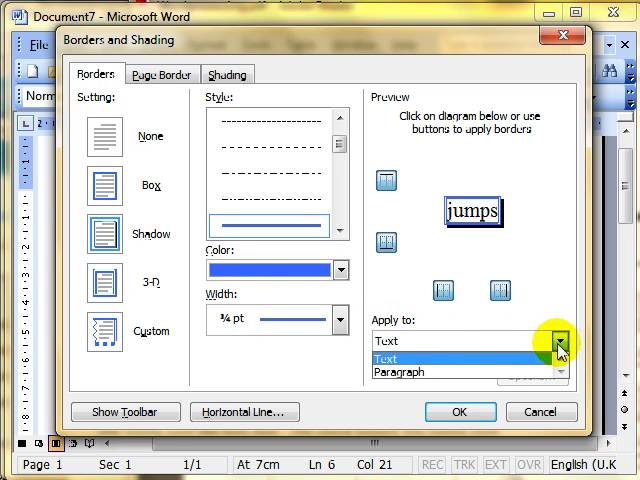
pyautogui.moveTo(528, 356)
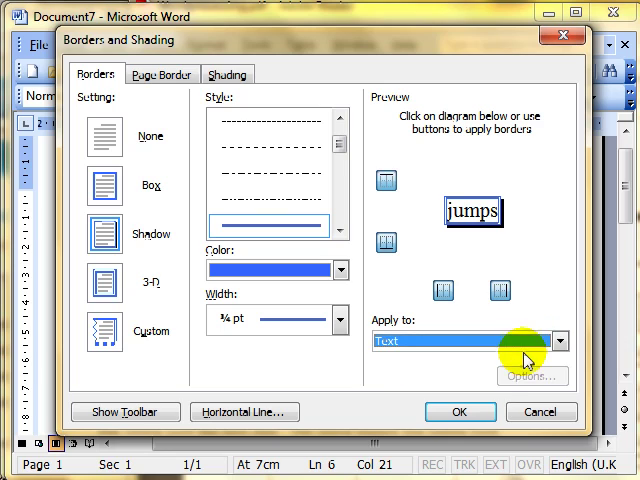
pyautogui.click(460, 412)
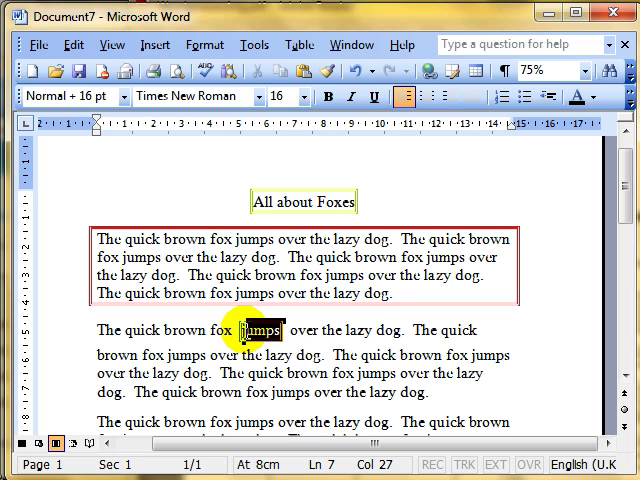
# Switch the shadowed border to apply to the whole Paragraph and confirm
pyautogui.click(204, 44)
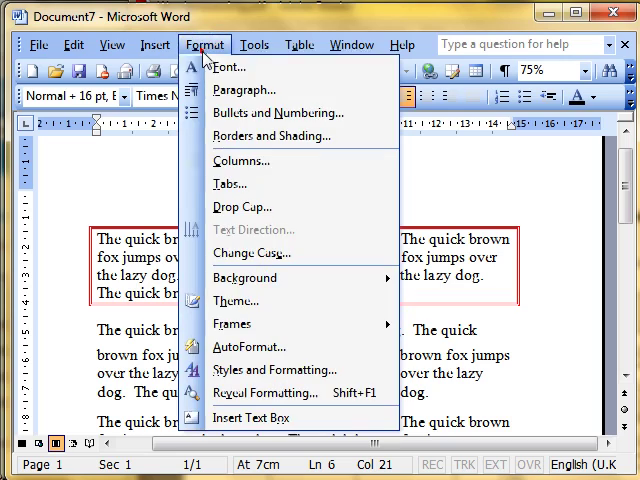
pyautogui.click(272, 136)
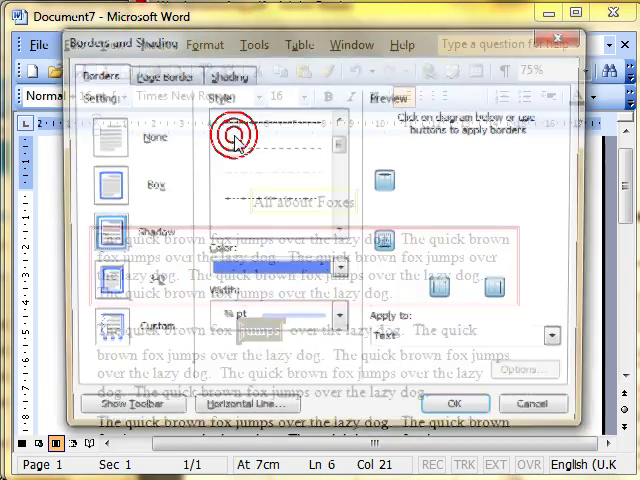
pyautogui.click(552, 340)
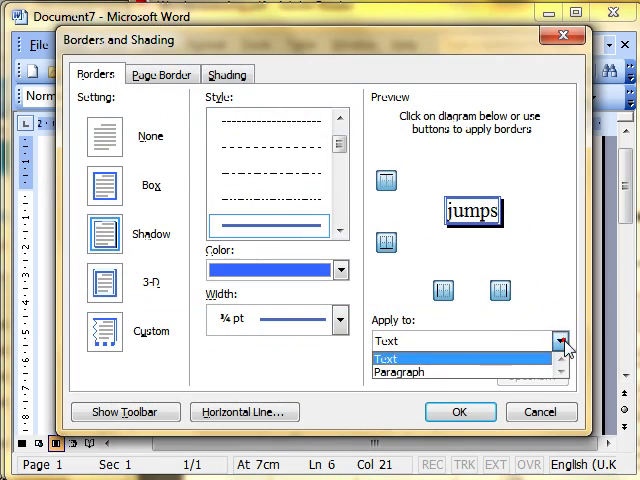
pyautogui.click(408, 372)
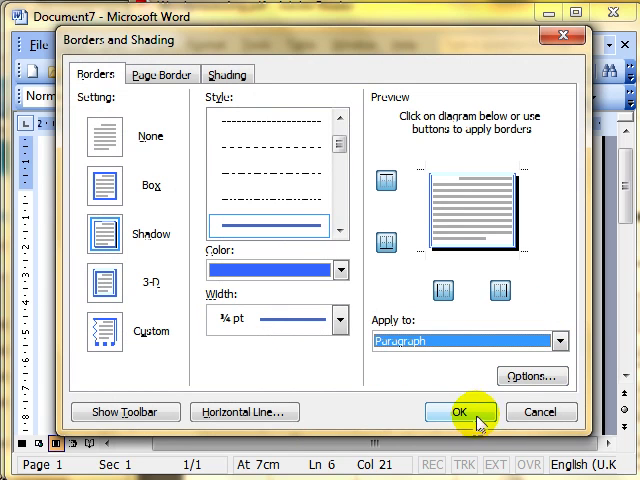
pyautogui.click(458, 412)
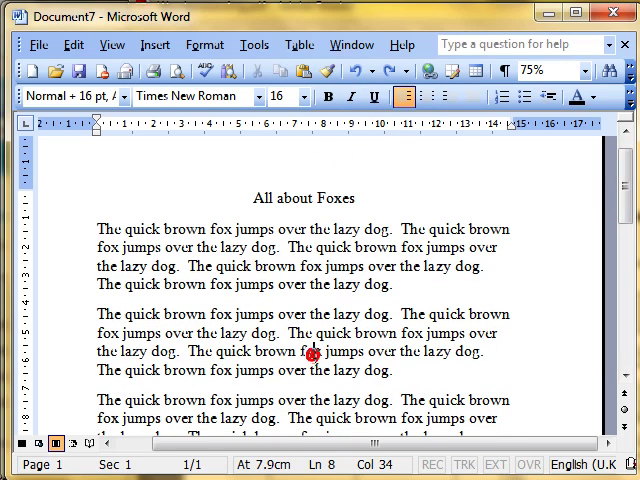
pyautogui.moveTo(252, 198)
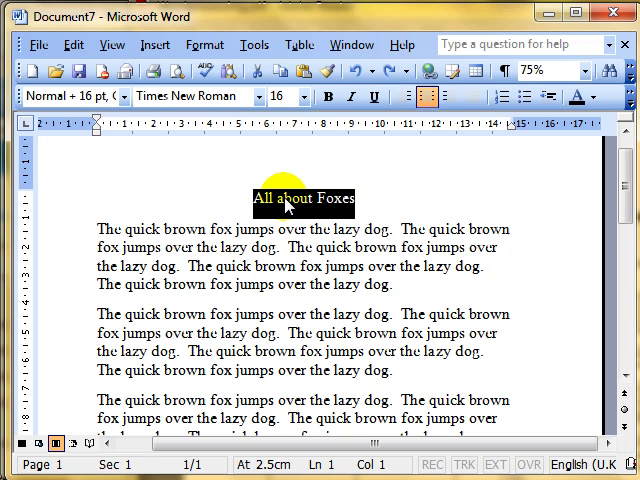
pyautogui.moveTo(358, 228)
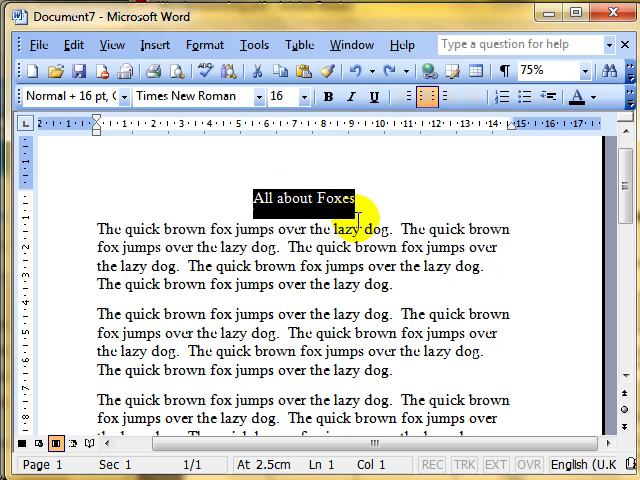
pyautogui.moveTo(204, 44)
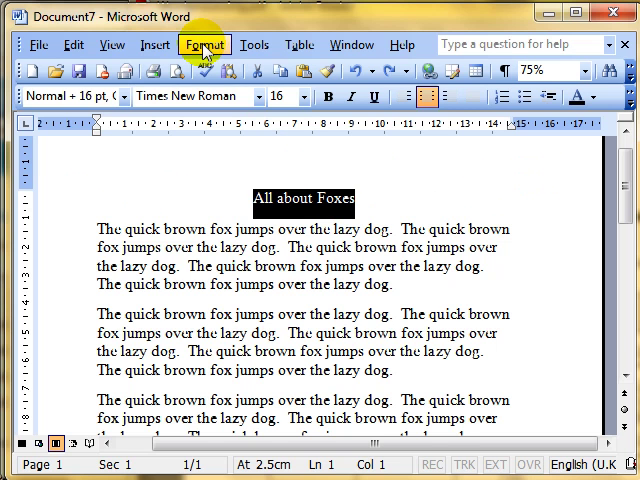
pyautogui.moveTo(230, 136)
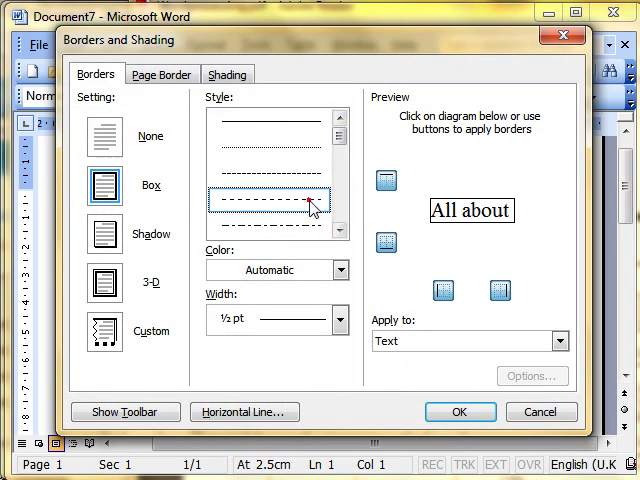
# Make the title's dashed box border red and apply it to the whole Paragraph
pyautogui.click(340, 270)
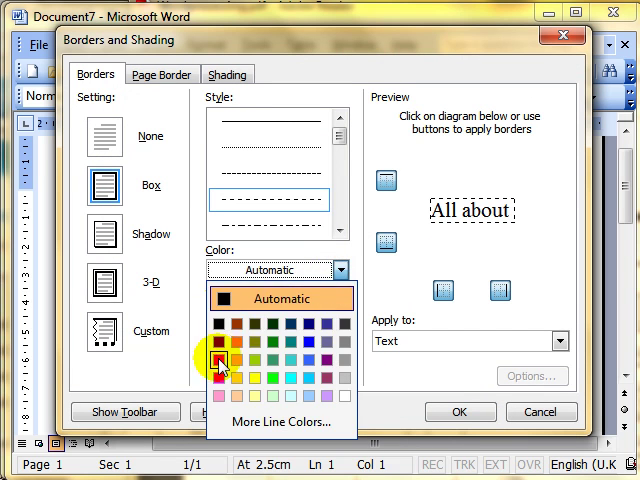
pyautogui.click(220, 360)
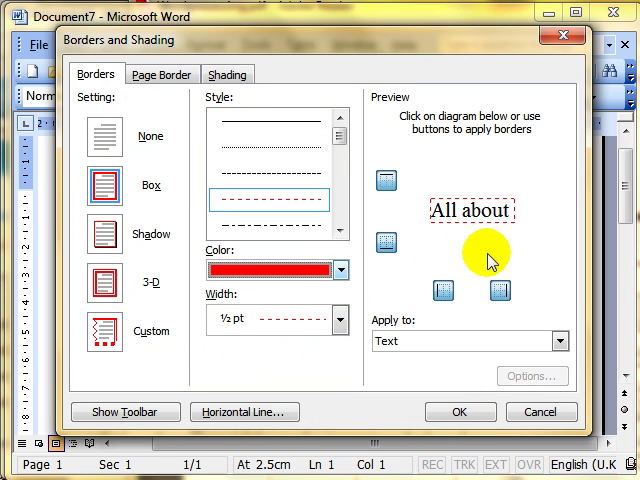
pyautogui.moveTo(420, 348)
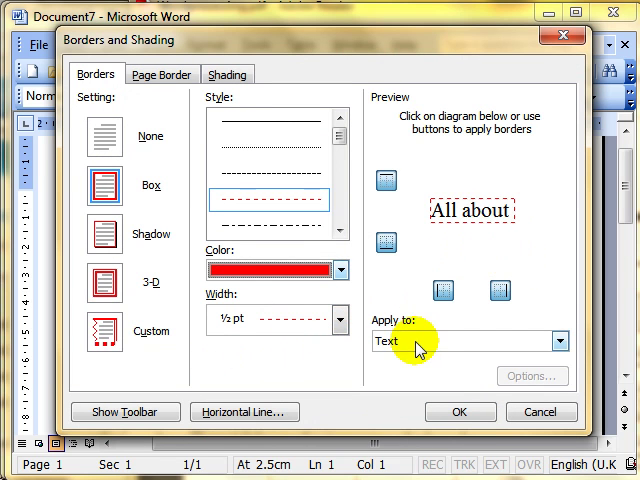
pyautogui.moveTo(480, 212)
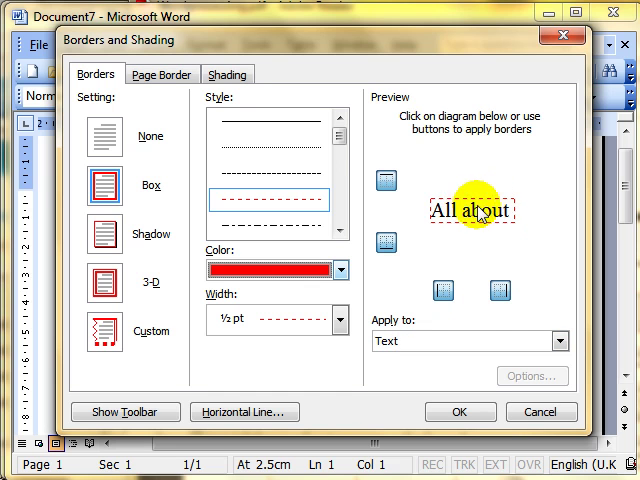
pyautogui.moveTo(436, 222)
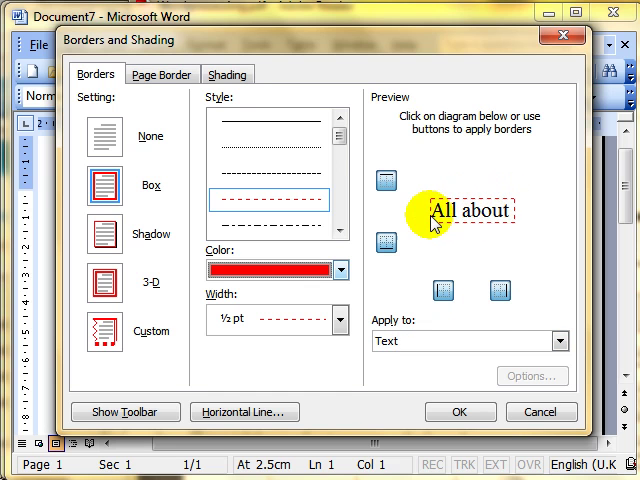
pyautogui.click(562, 342)
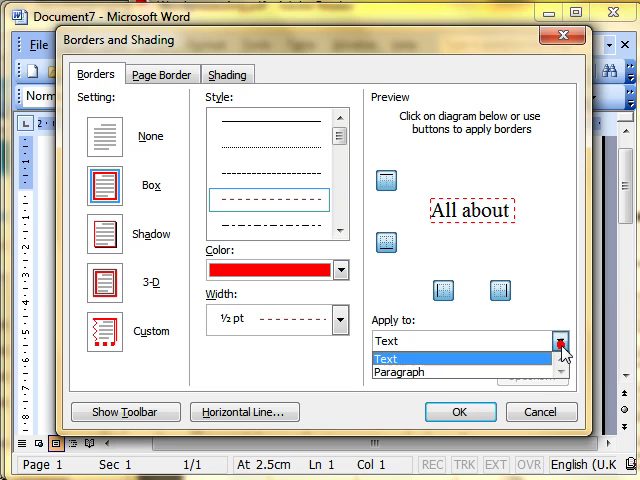
pyautogui.click(400, 372)
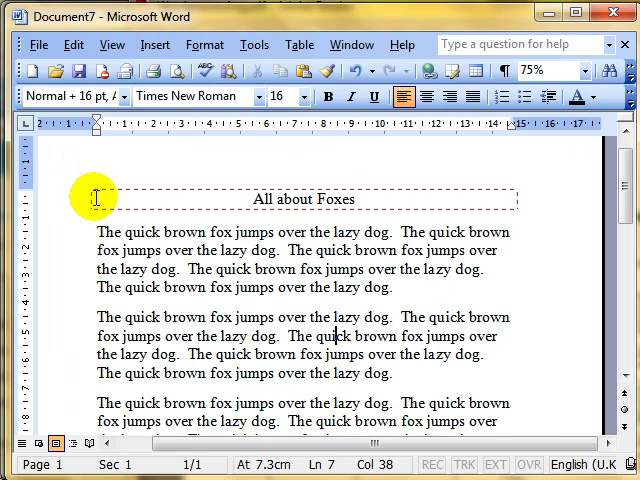
pyautogui.moveTo(502, 200)
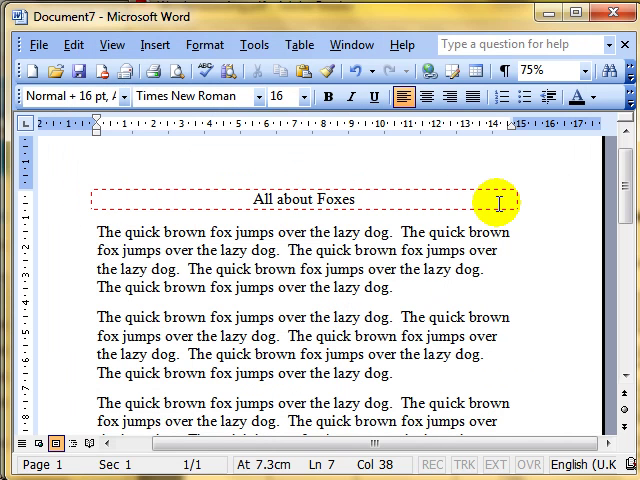
pyautogui.moveTo(422, 200)
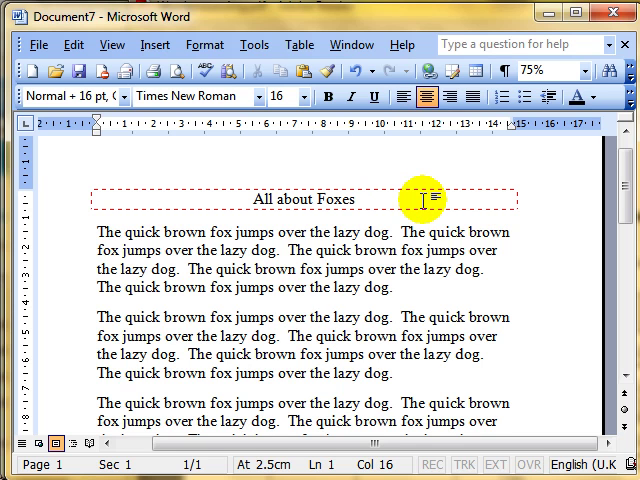
pyautogui.click(360, 200)
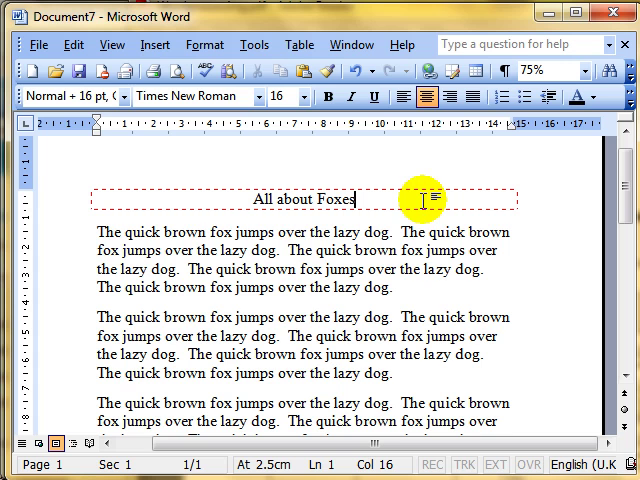
pyautogui.moveTo(184, 226)
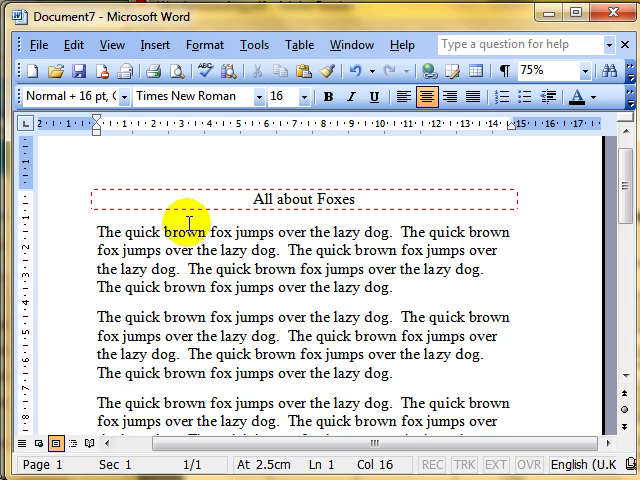
pyautogui.moveTo(340, 190)
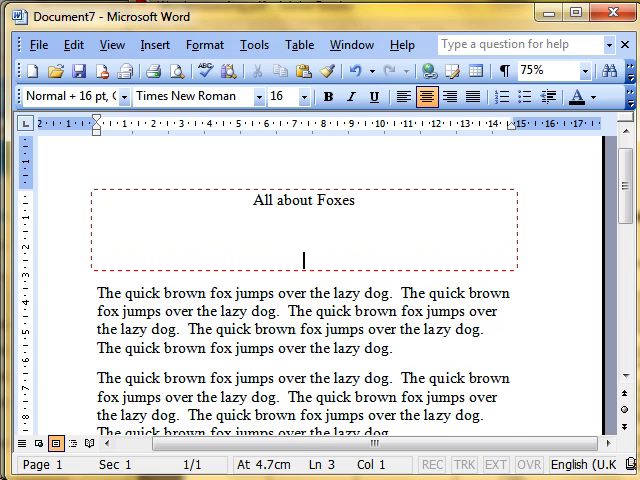
pyautogui.click(504, 70)
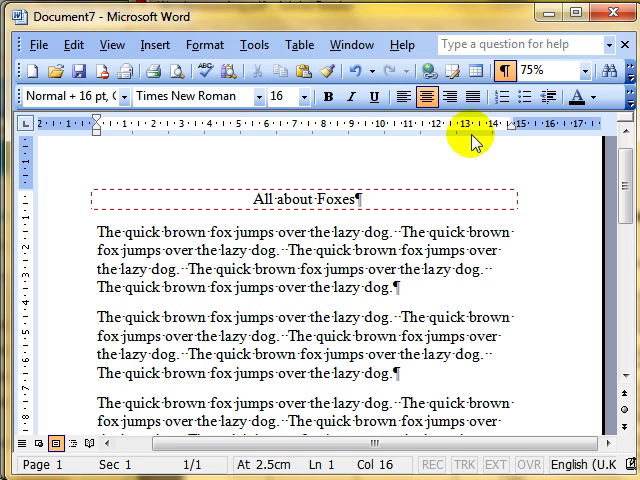
pyautogui.click(504, 70)
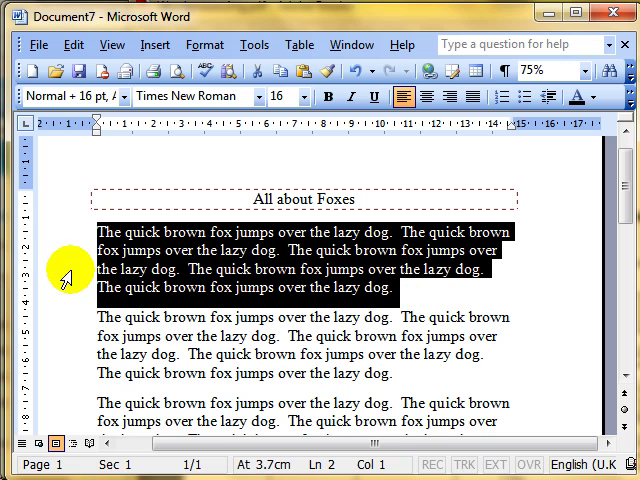
pyautogui.moveTo(162, 308)
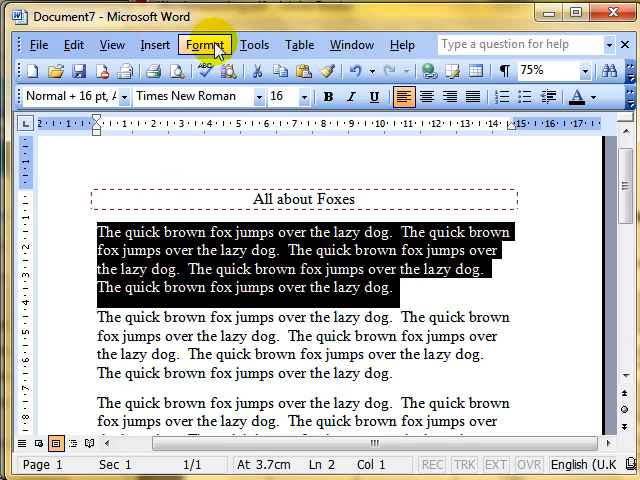
# Set a dashed box border for the first paragraph in Borders and Shading
pyautogui.click(204, 44)
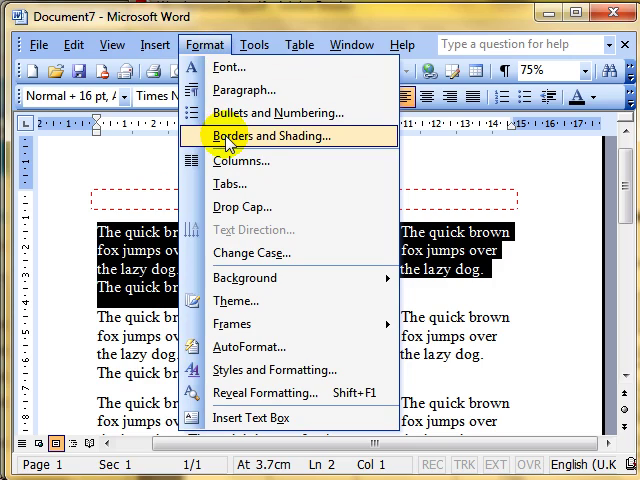
pyautogui.click(278, 136)
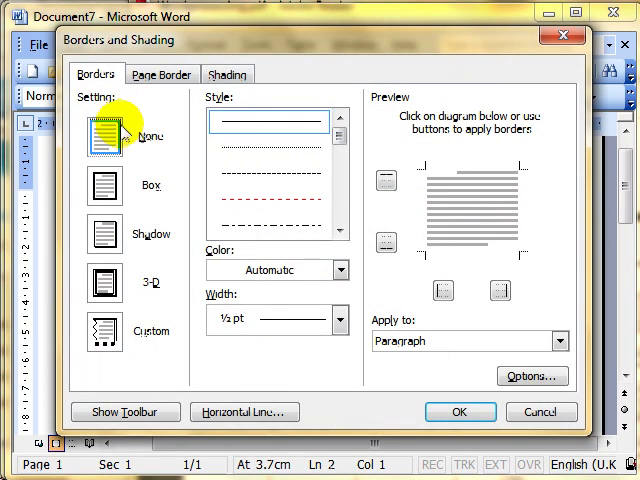
pyautogui.click(102, 184)
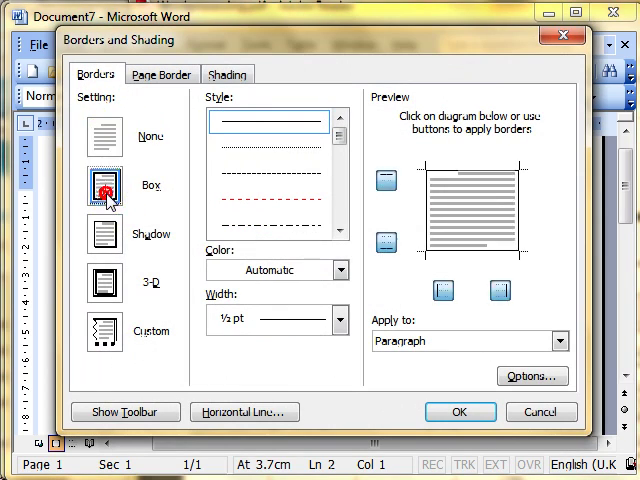
pyautogui.click(270, 204)
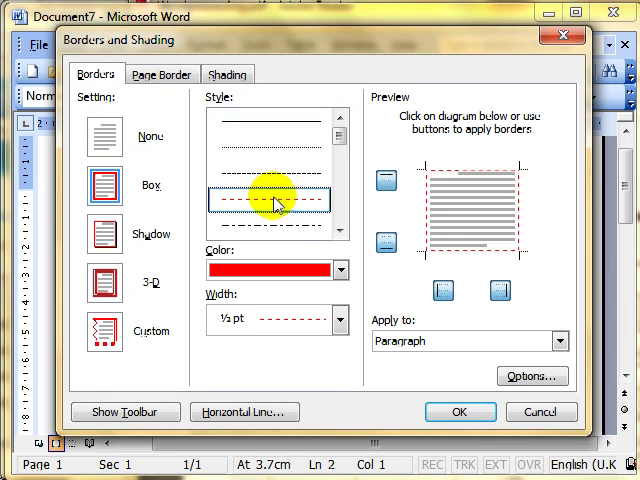
pyautogui.moveTo(376, 364)
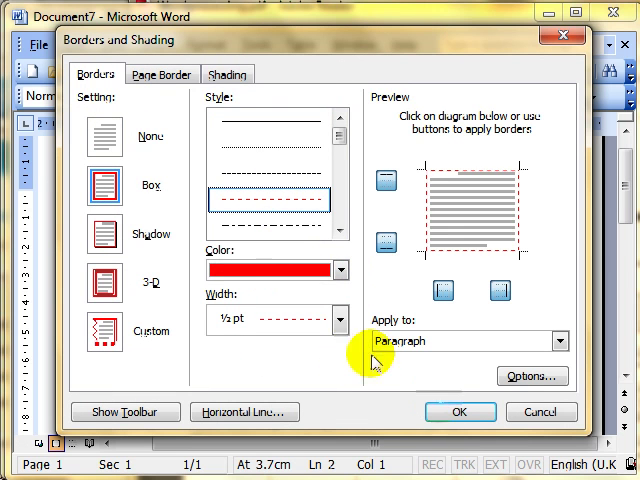
pyautogui.moveTo(460, 342)
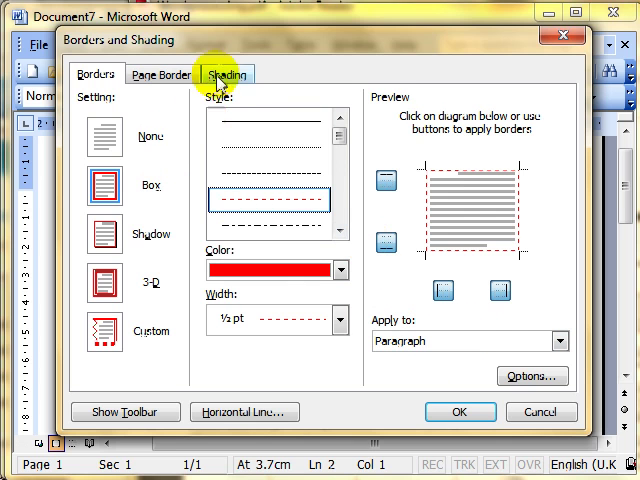
# Add yellow paragraph shading on the Shading tab and apply both
pyautogui.click(224, 74)
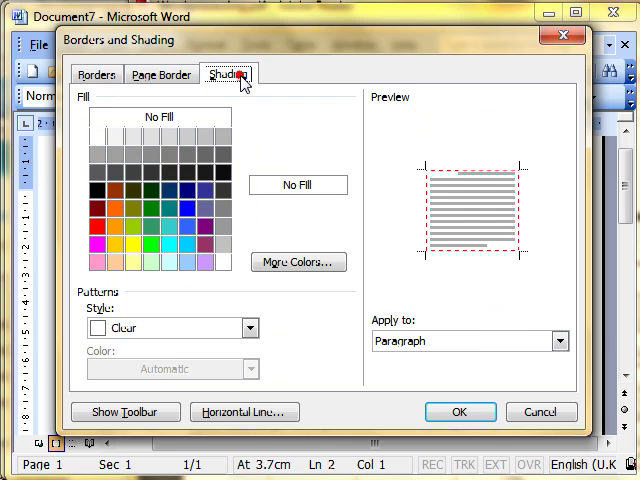
pyautogui.moveTo(136, 248)
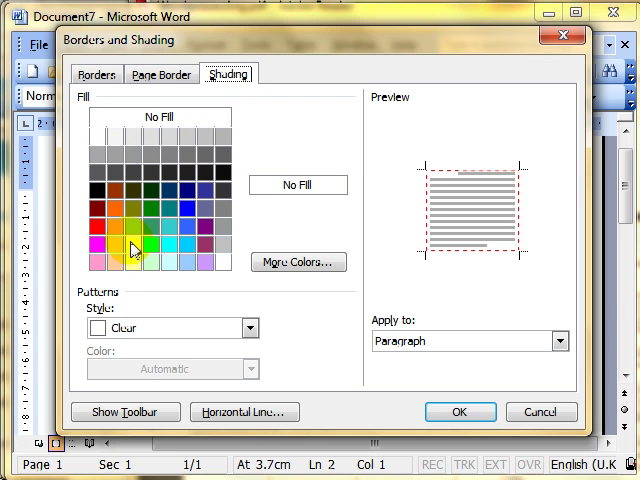
pyautogui.click(132, 240)
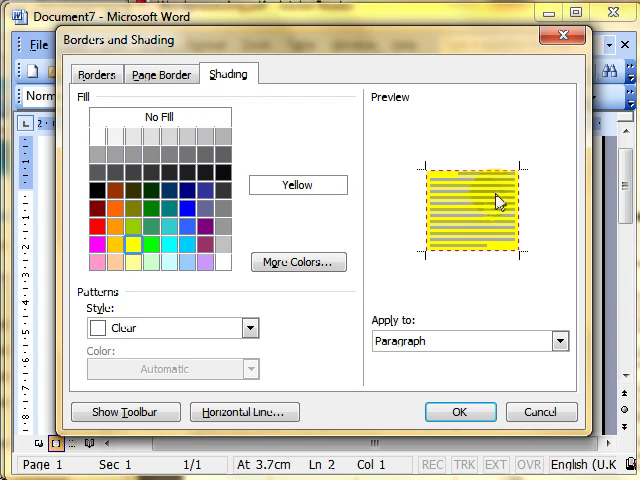
pyautogui.moveTo(480, 228)
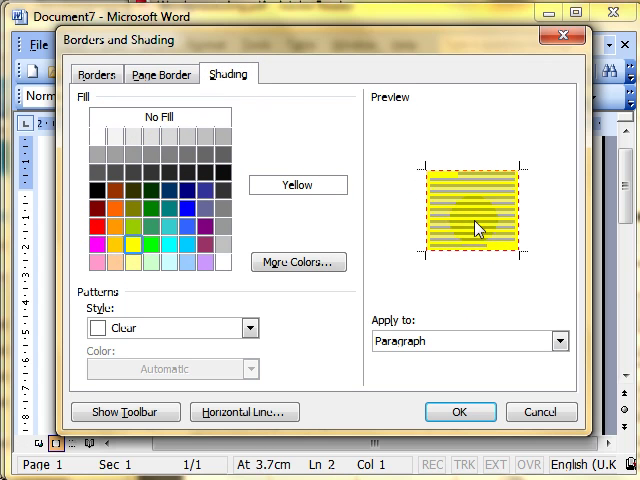
pyautogui.moveTo(448, 216)
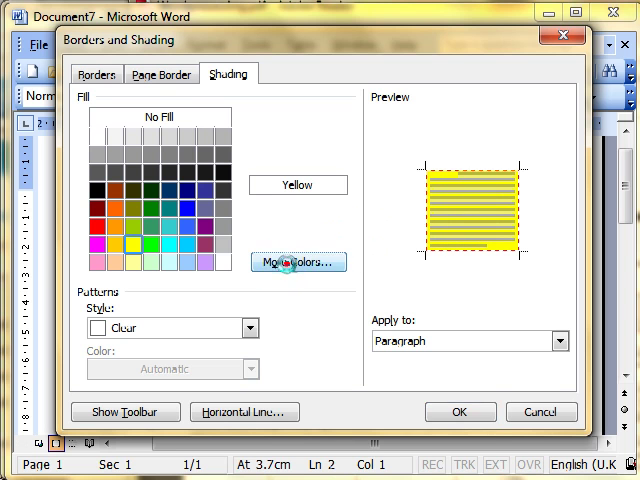
pyautogui.click(296, 262)
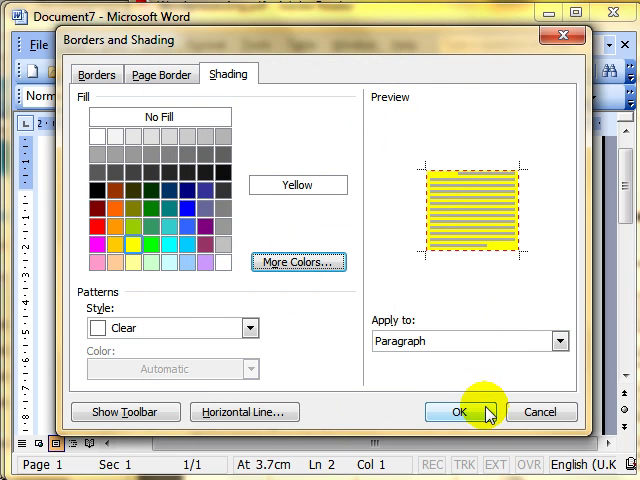
pyautogui.click(460, 412)
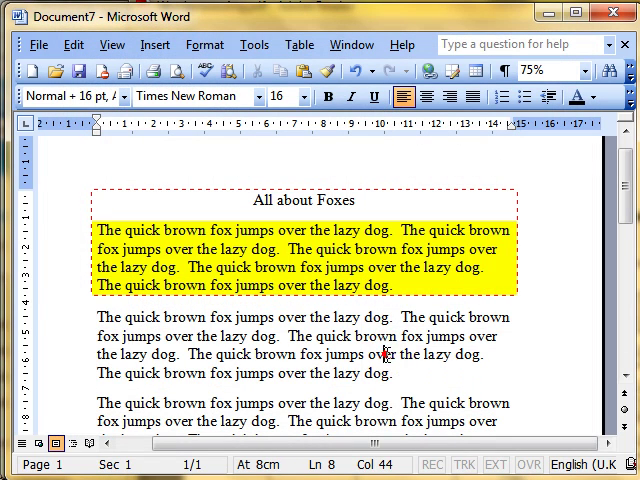
pyautogui.moveTo(308, 260)
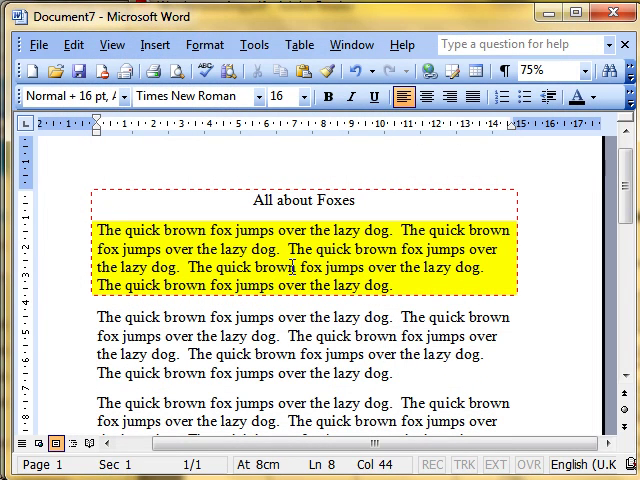
pyautogui.moveTo(628, 232)
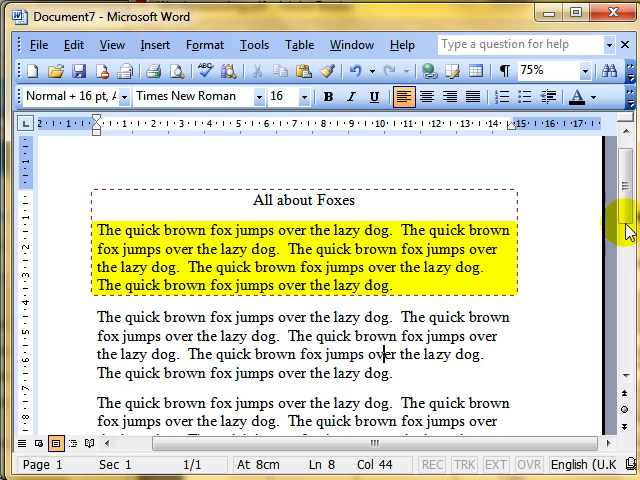
pyautogui.scroll(-3)
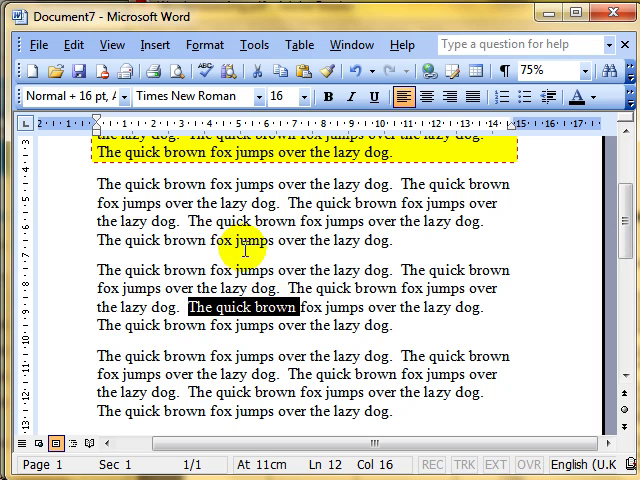
# Shade the selected words 'The quick brown' orange via Borders and Shading
pyautogui.click(204, 44)
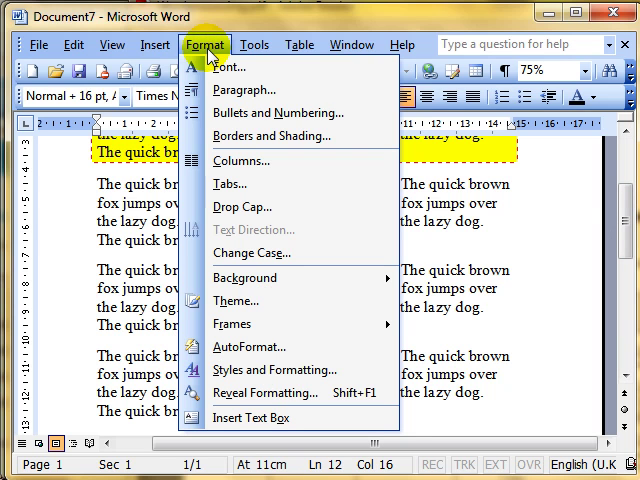
pyautogui.click(272, 136)
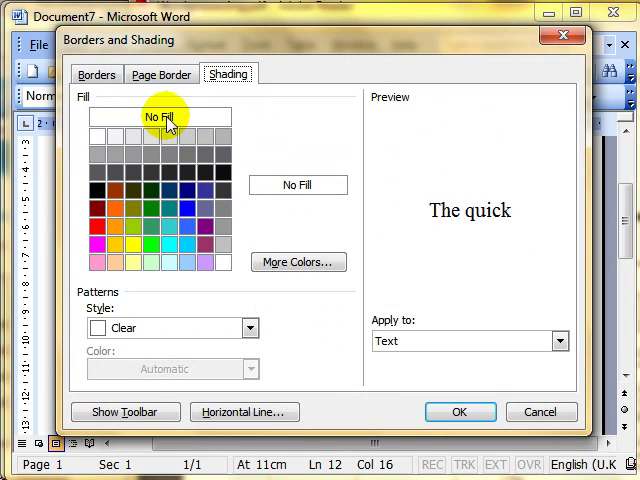
pyautogui.click(116, 216)
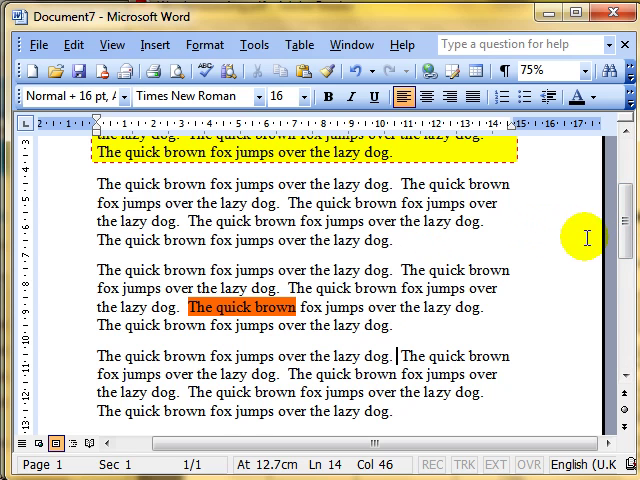
pyautogui.scroll(3)
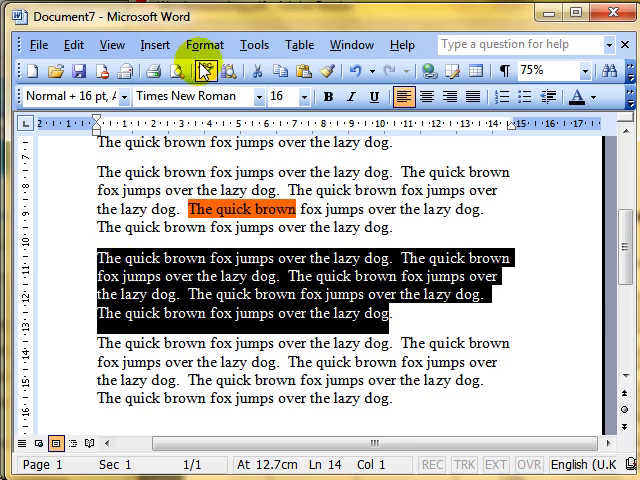
# Give the selected fox paragraph an orange dashed 1½ pt Box border applied to Paragraph
pyautogui.click(204, 44)
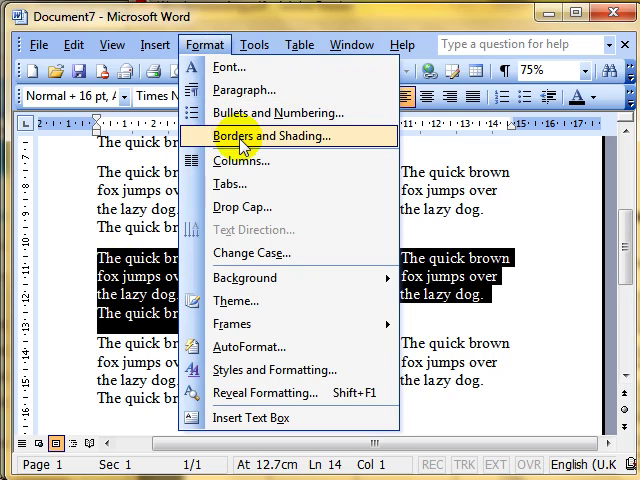
pyautogui.click(276, 136)
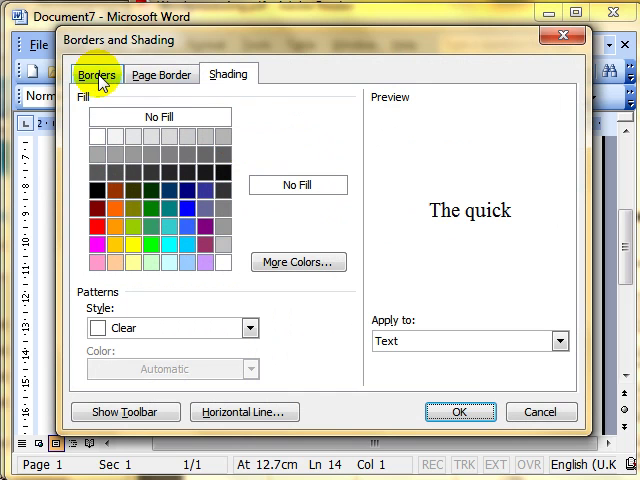
pyautogui.click(96, 74)
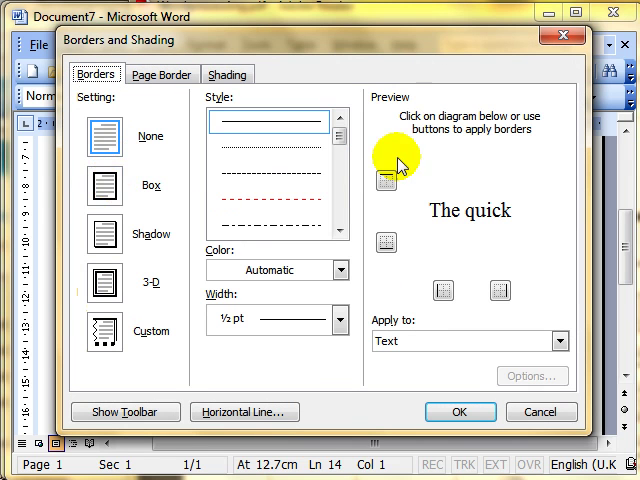
pyautogui.click(128, 184)
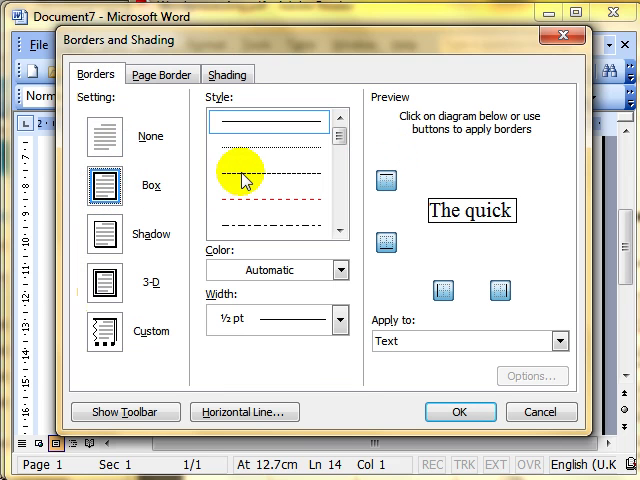
pyautogui.click(340, 270)
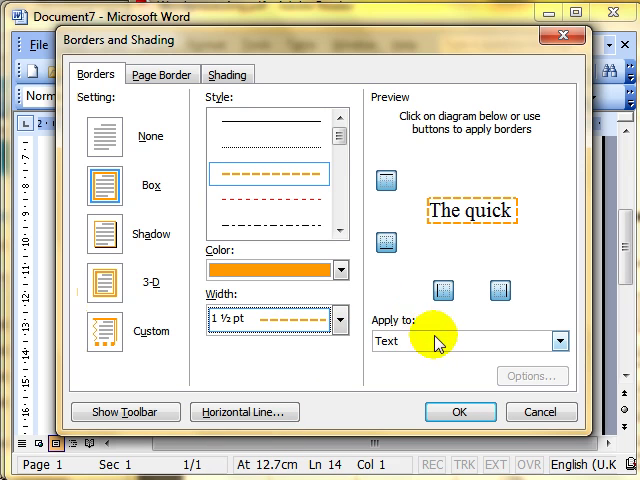
pyautogui.click(560, 340)
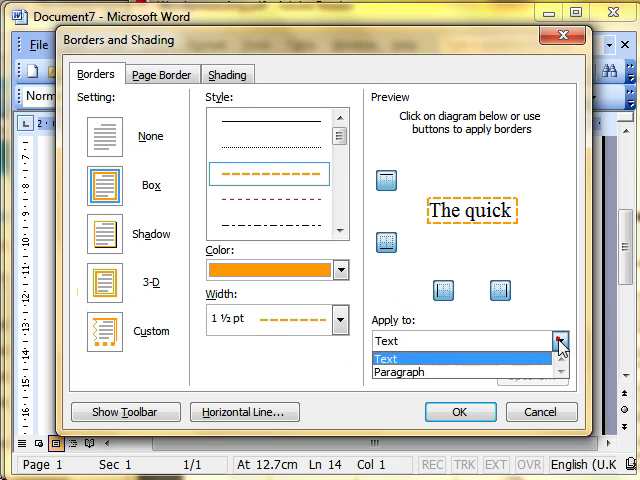
pyautogui.moveTo(424, 372)
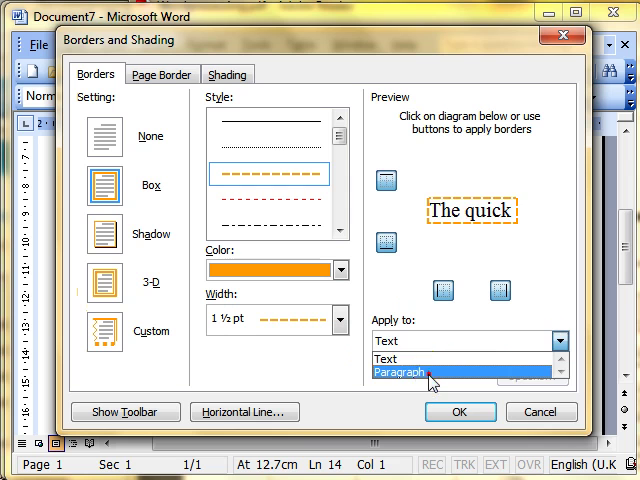
pyautogui.click(420, 368)
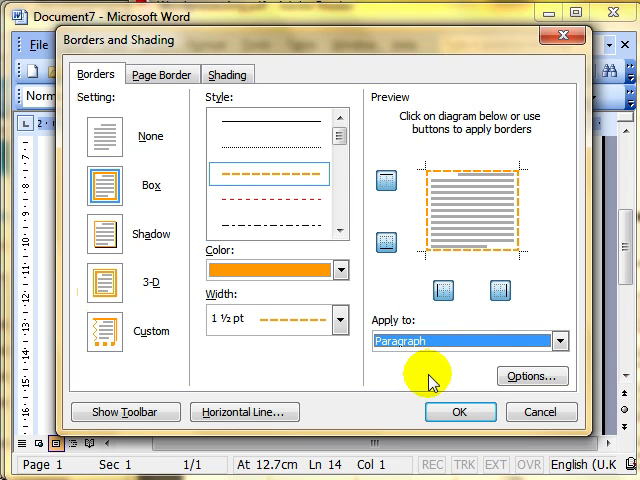
pyautogui.moveTo(384, 180)
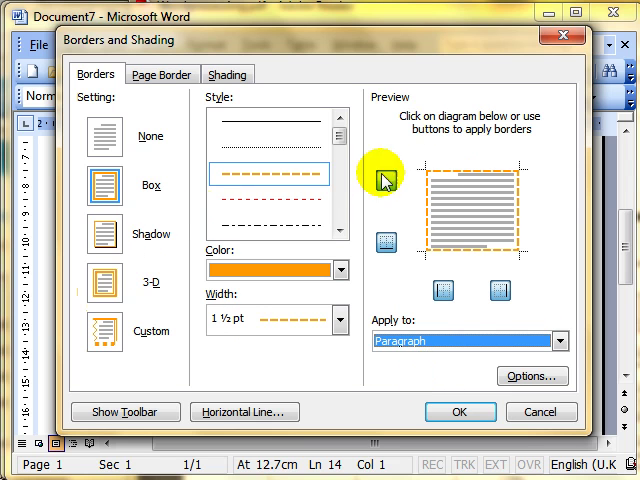
# Add Yellow shading to the paragraph and apply the border and shading
pyautogui.click(228, 74)
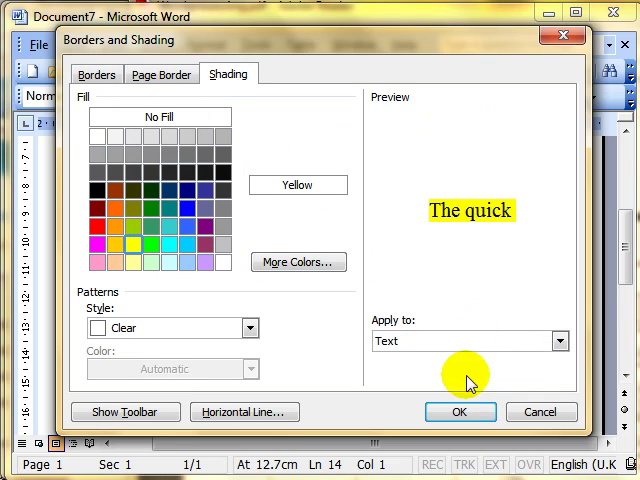
pyautogui.click(460, 412)
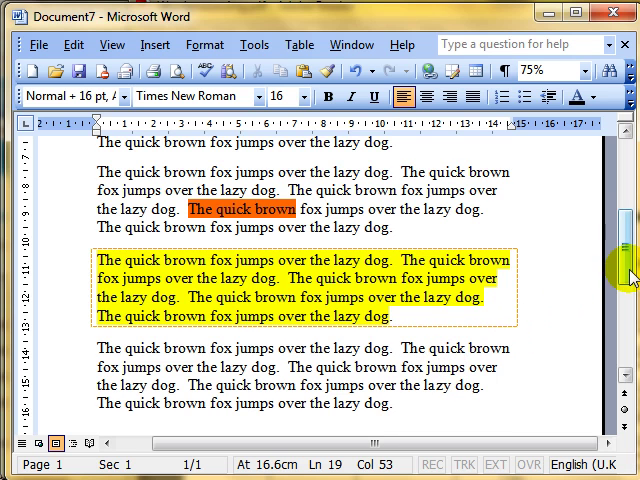
# Apply a red dashed 2¼ pt Box page border around the whole fox document
pyautogui.scroll(-3)
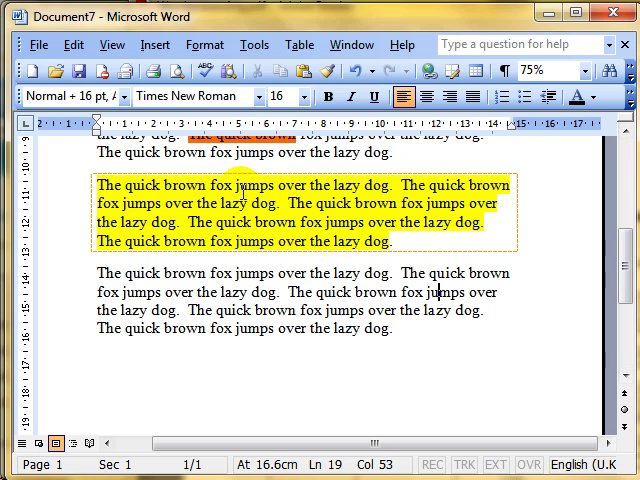
pyautogui.click(204, 44)
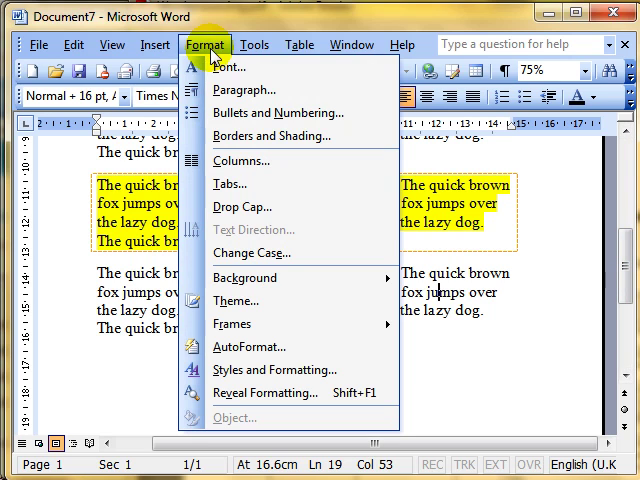
pyautogui.click(272, 136)
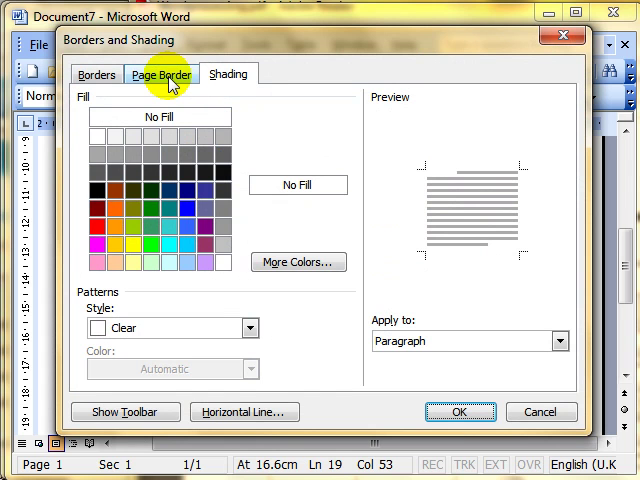
pyautogui.click(150, 72)
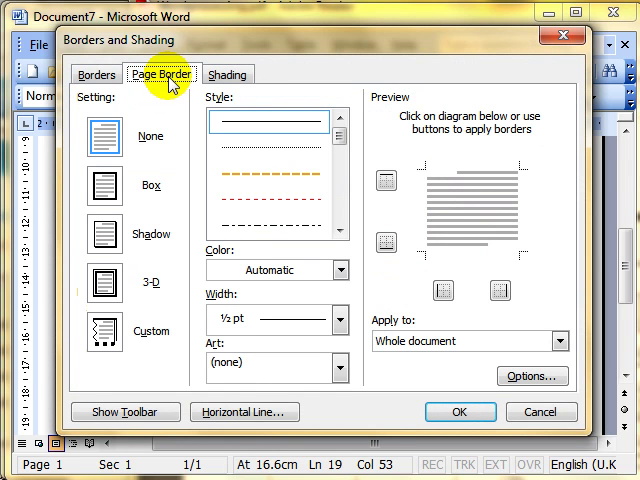
pyautogui.click(92, 72)
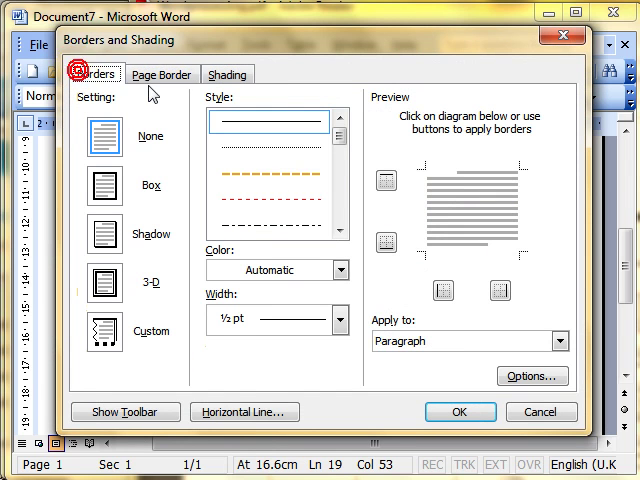
pyautogui.click(160, 72)
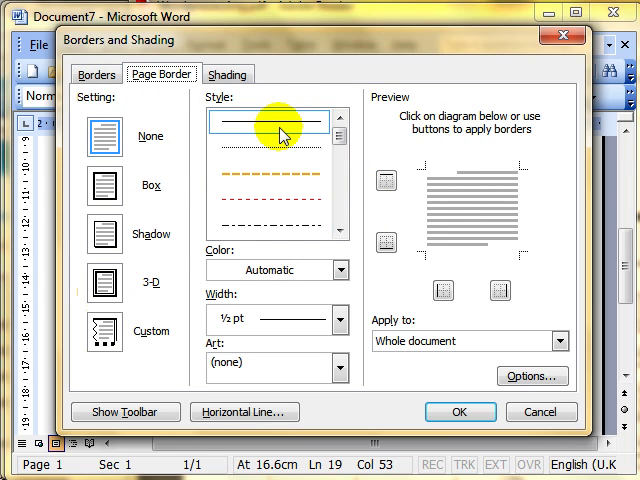
pyautogui.click(108, 184)
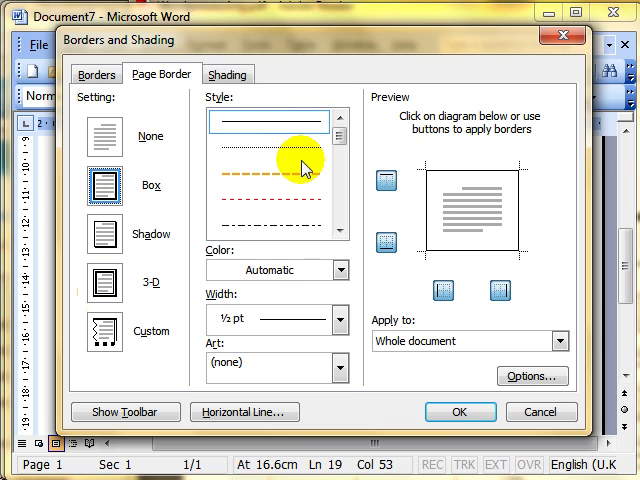
pyautogui.click(278, 172)
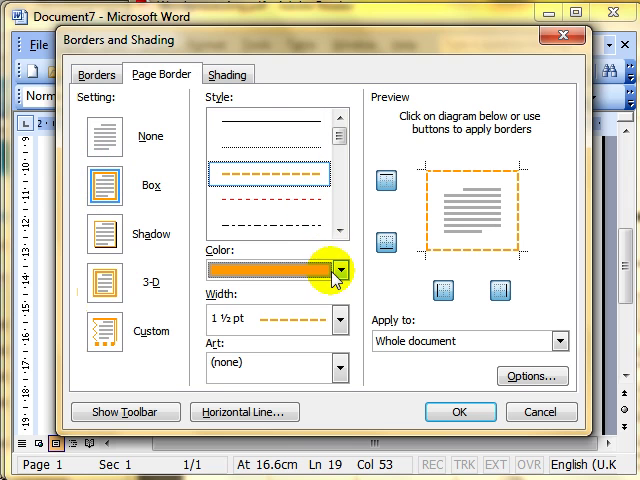
pyautogui.click(340, 276)
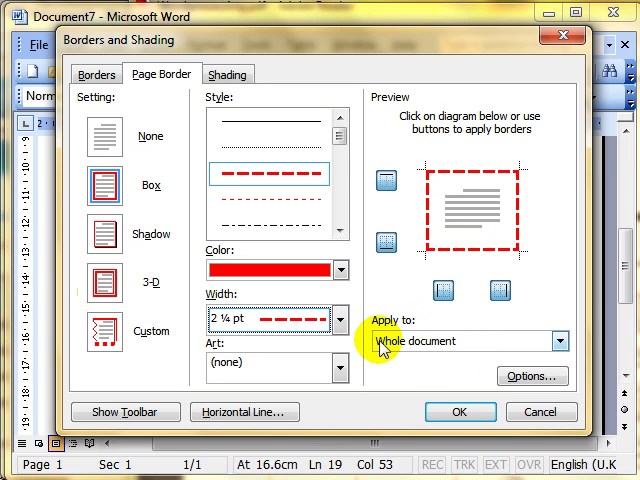
pyautogui.moveTo(460, 412)
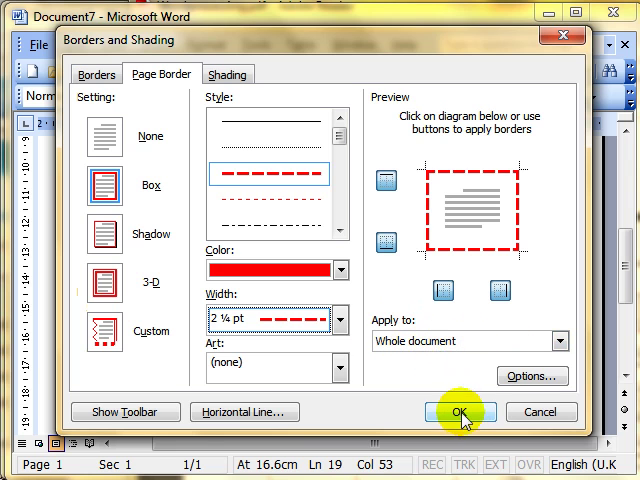
pyautogui.click(460, 412)
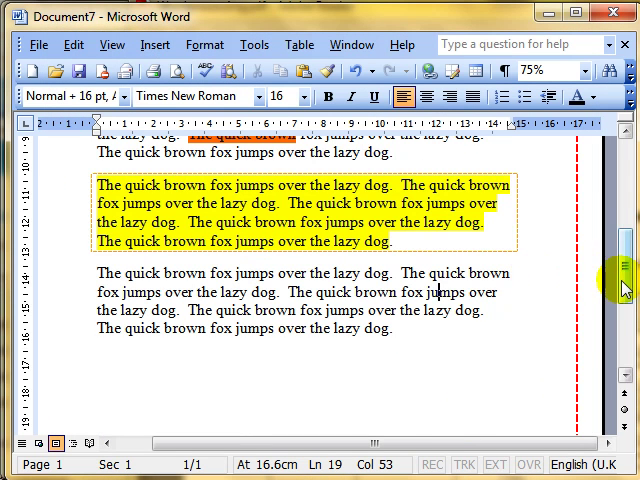
pyautogui.scroll(-3)
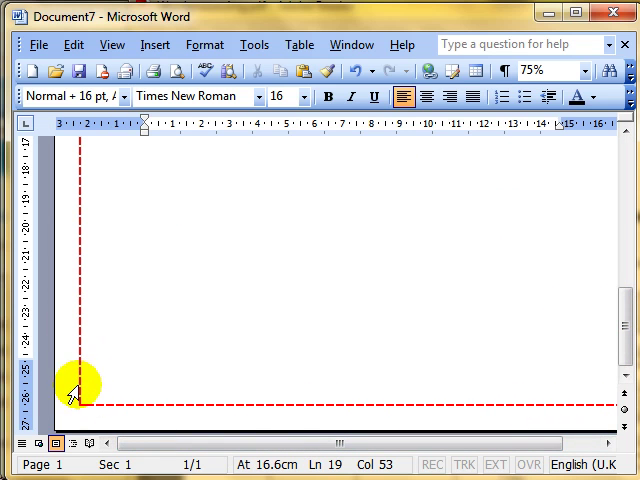
pyautogui.moveTo(304, 388)
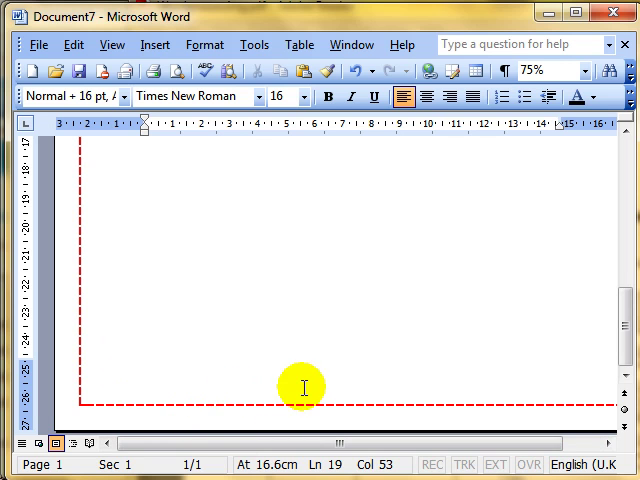
pyautogui.moveTo(392, 406)
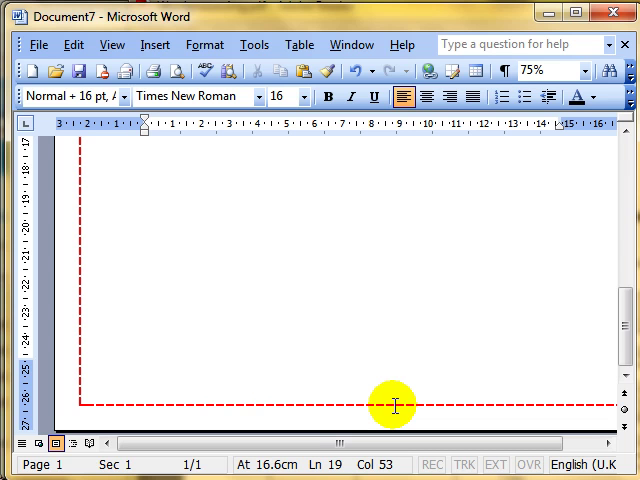
pyautogui.moveTo(228, 64)
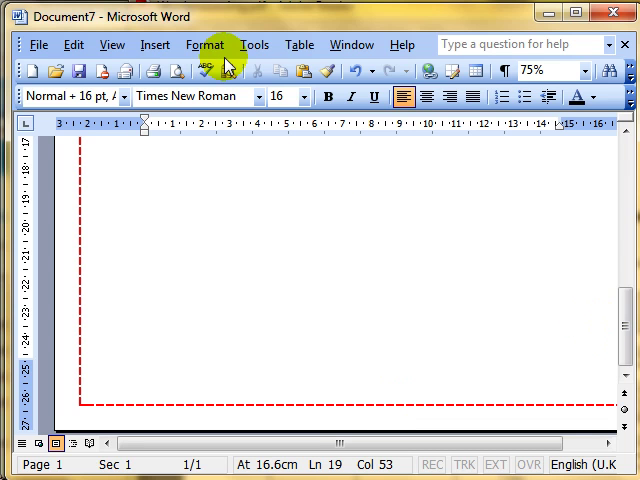
# Swap the red dashed page border for the small brown boxes Art border
pyautogui.click(204, 44)
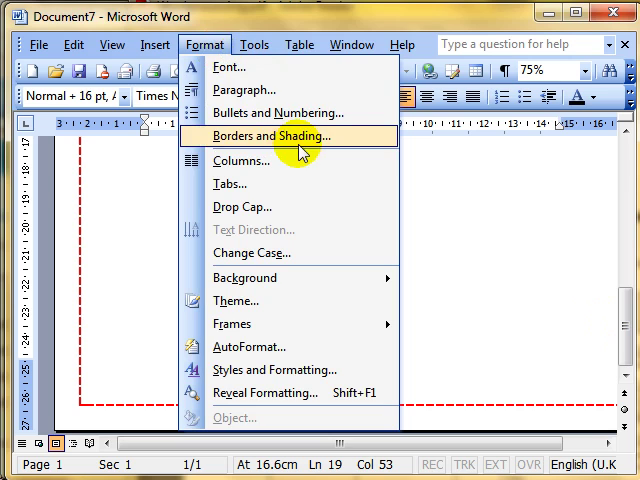
pyautogui.click(278, 136)
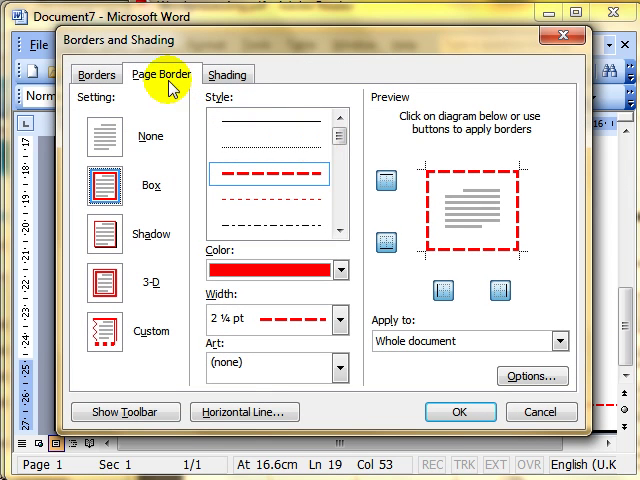
pyautogui.moveTo(200, 224)
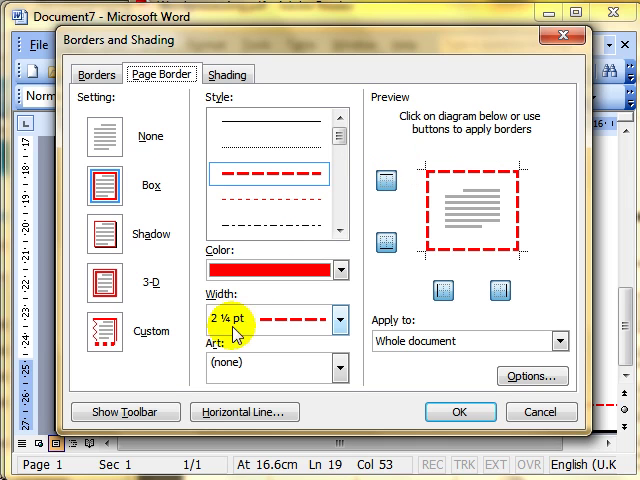
pyautogui.moveTo(338, 372)
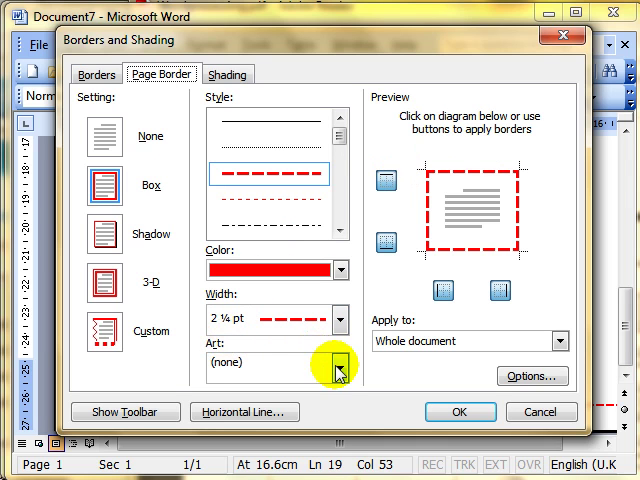
pyautogui.click(340, 362)
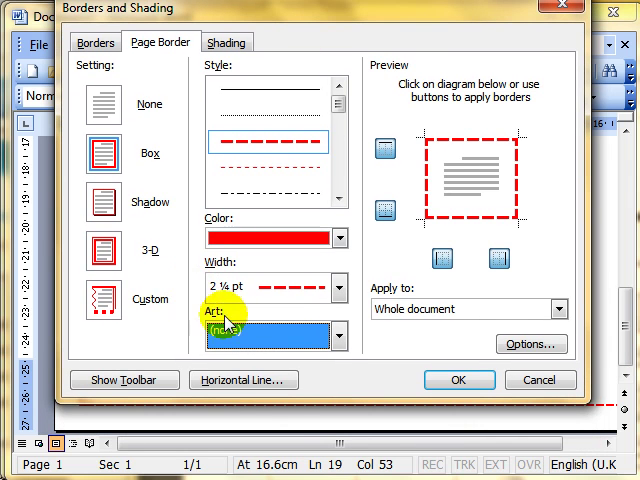
pyautogui.click(340, 336)
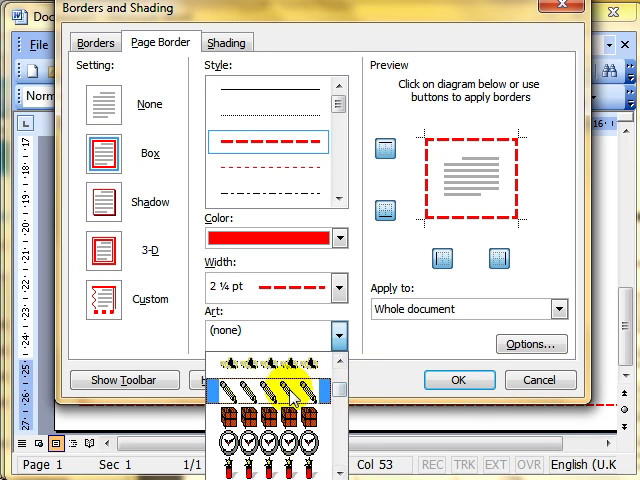
pyautogui.click(280, 410)
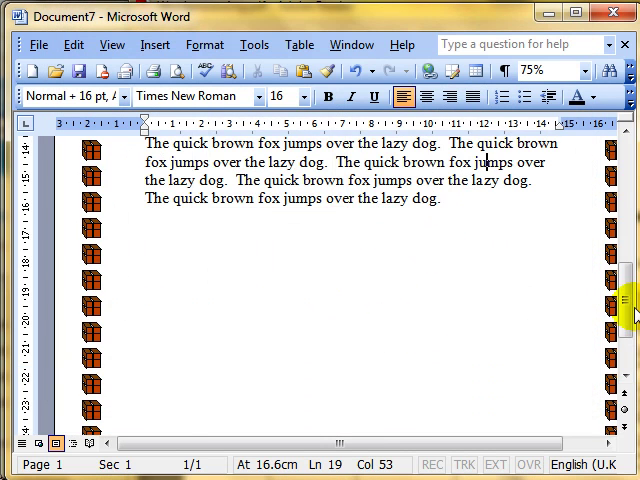
pyautogui.scroll(-3)
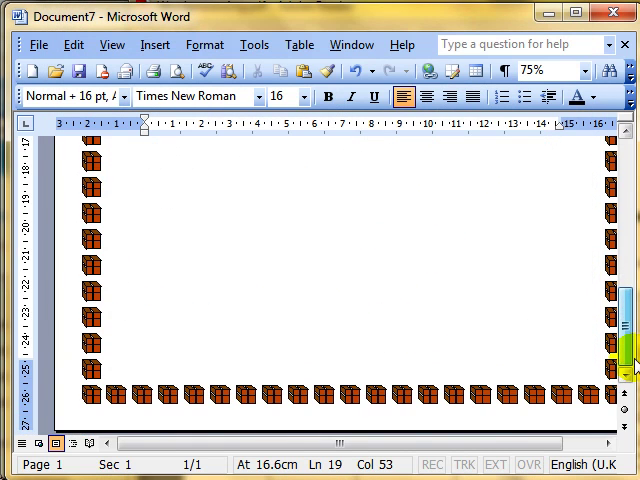